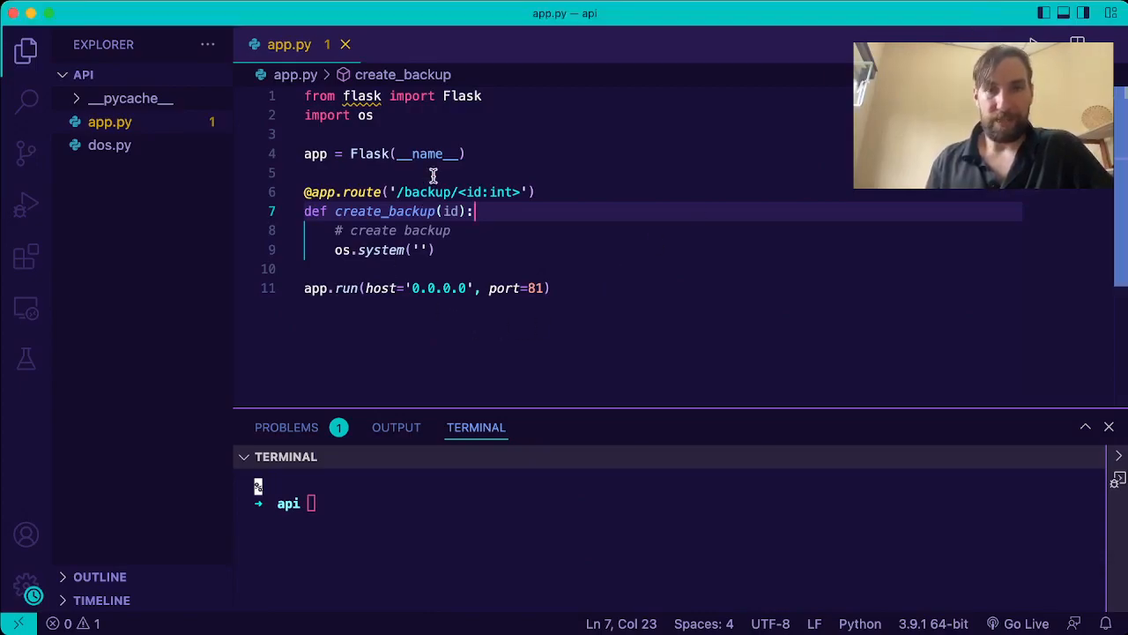
Turn the create_backup os.system call into an f-string starting with './'
double_click(433, 190)
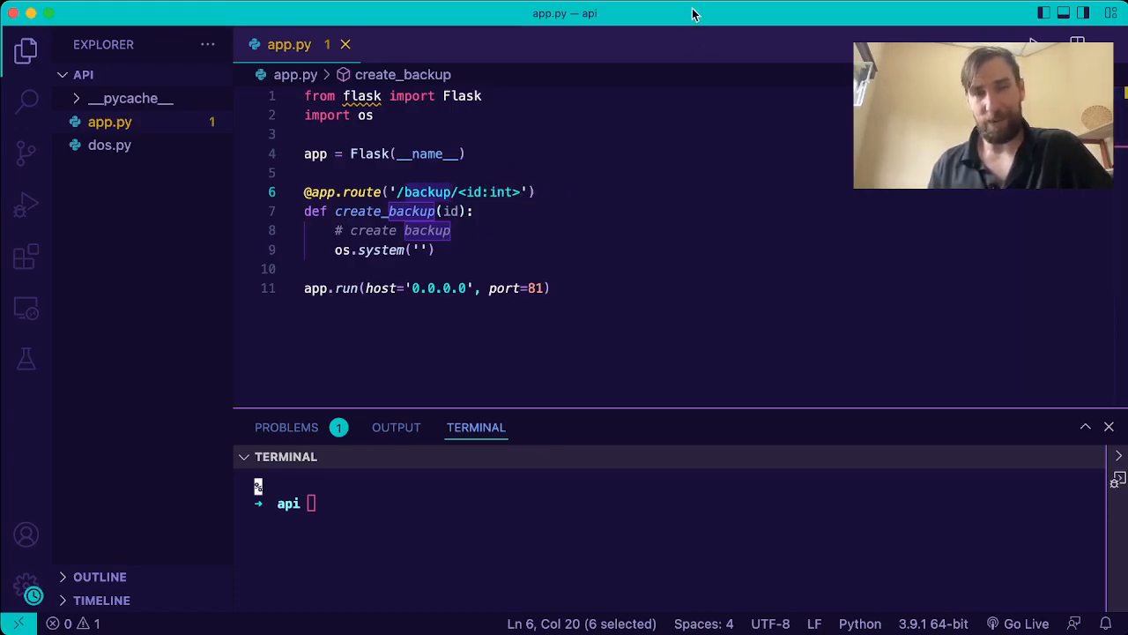
mouse_move(607, 86)
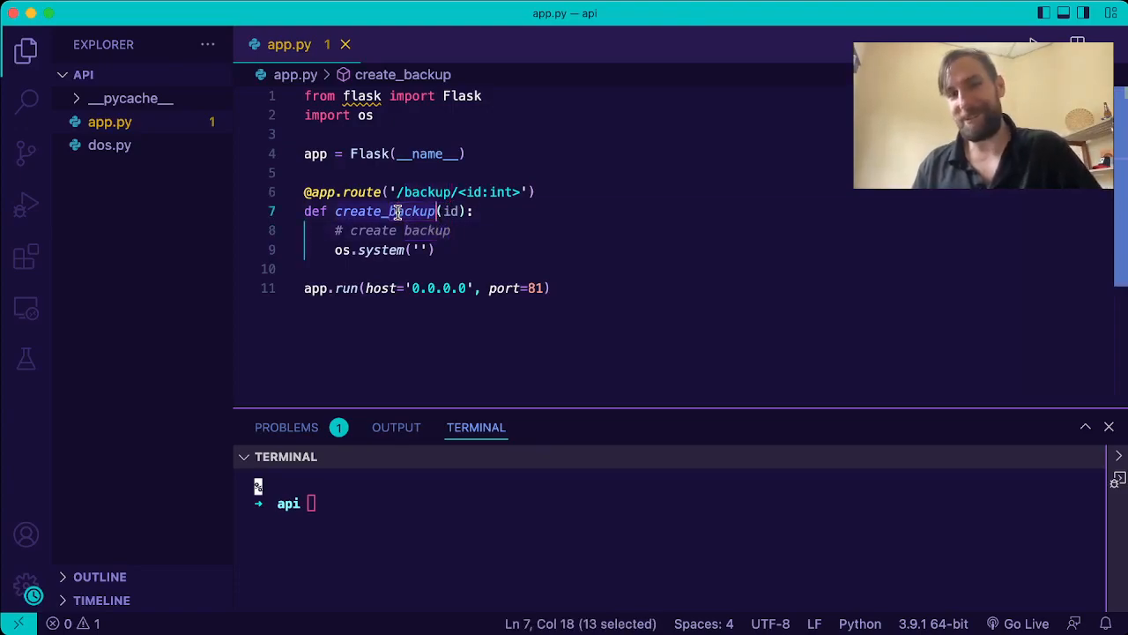
double_click(385, 211)
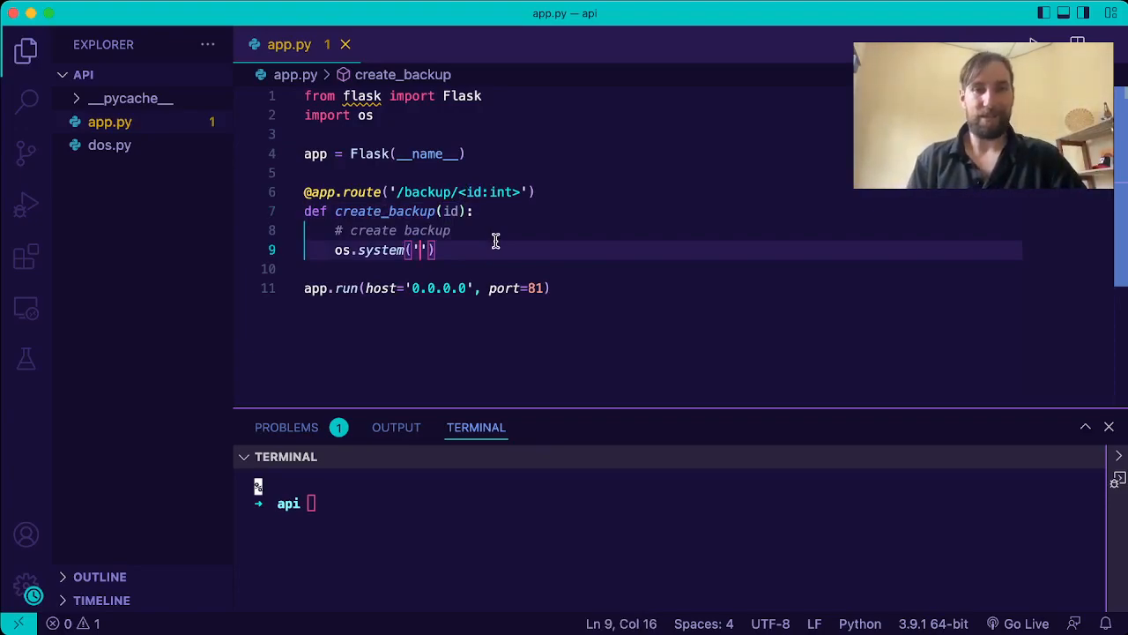
text(f)
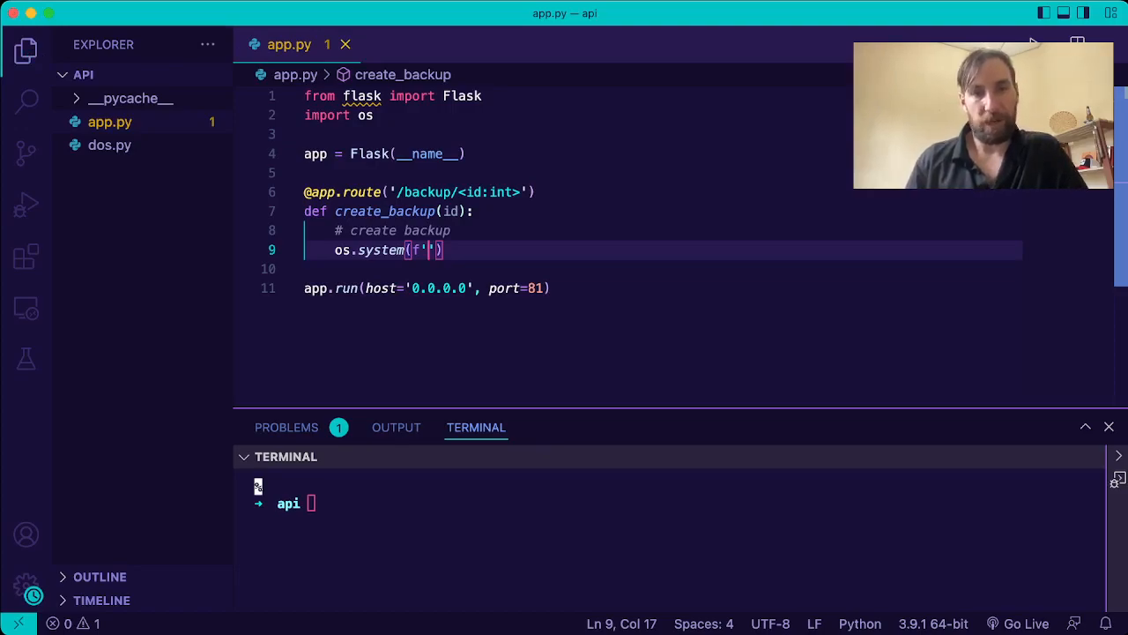
text(./)
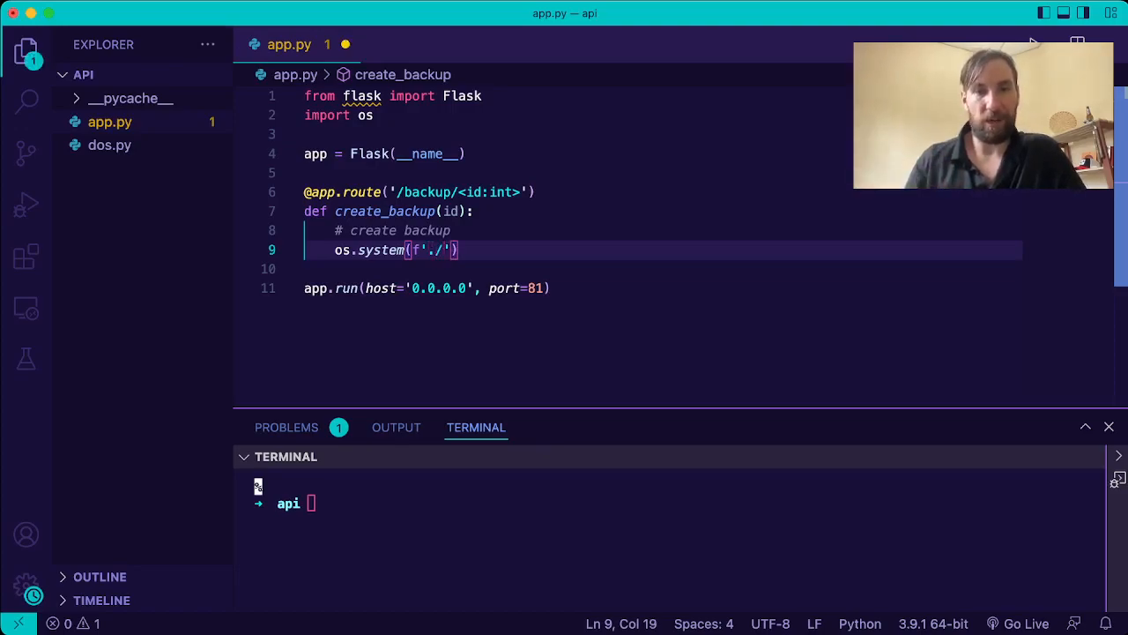
Create a new makebak file in the project containing 'echo 1'
click(110, 144)
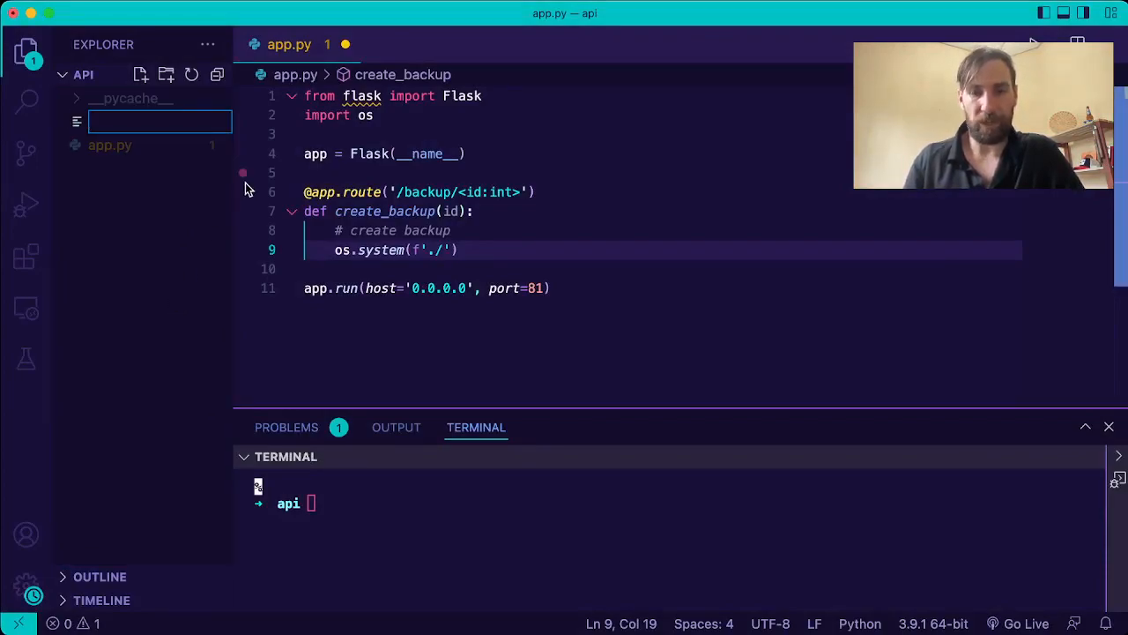
text(makeba)
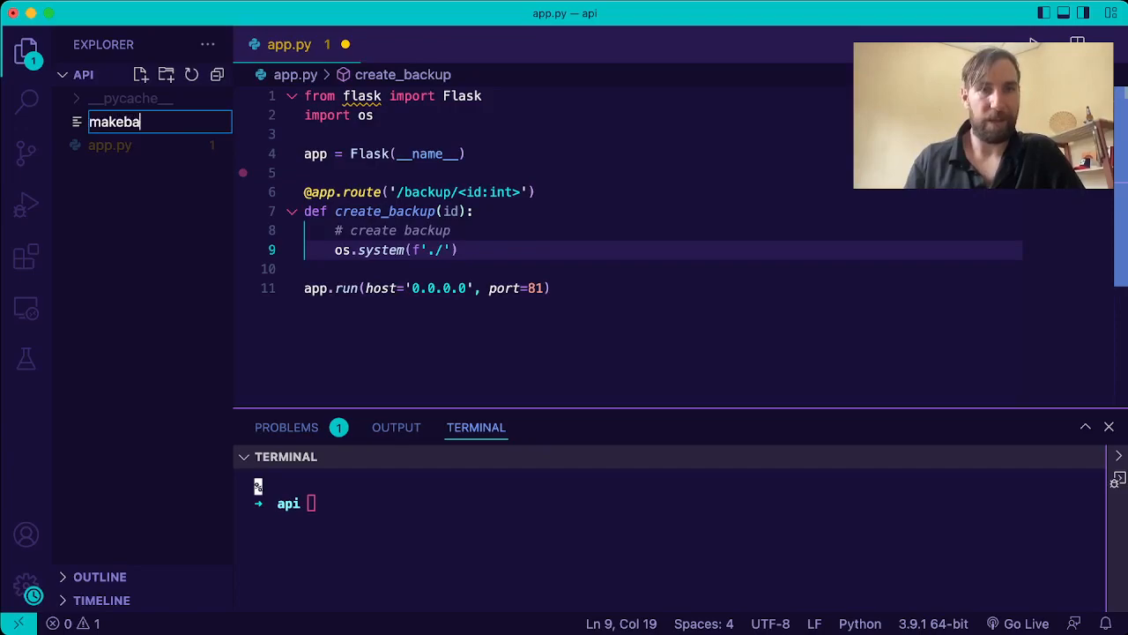
key(Enter)
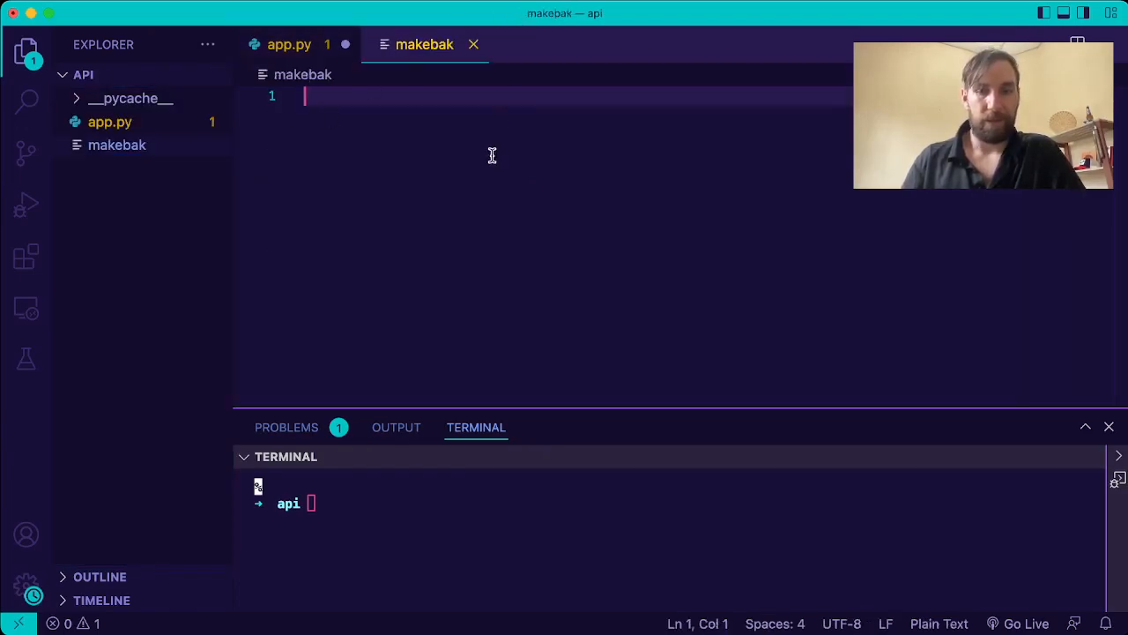
text(echo 1)
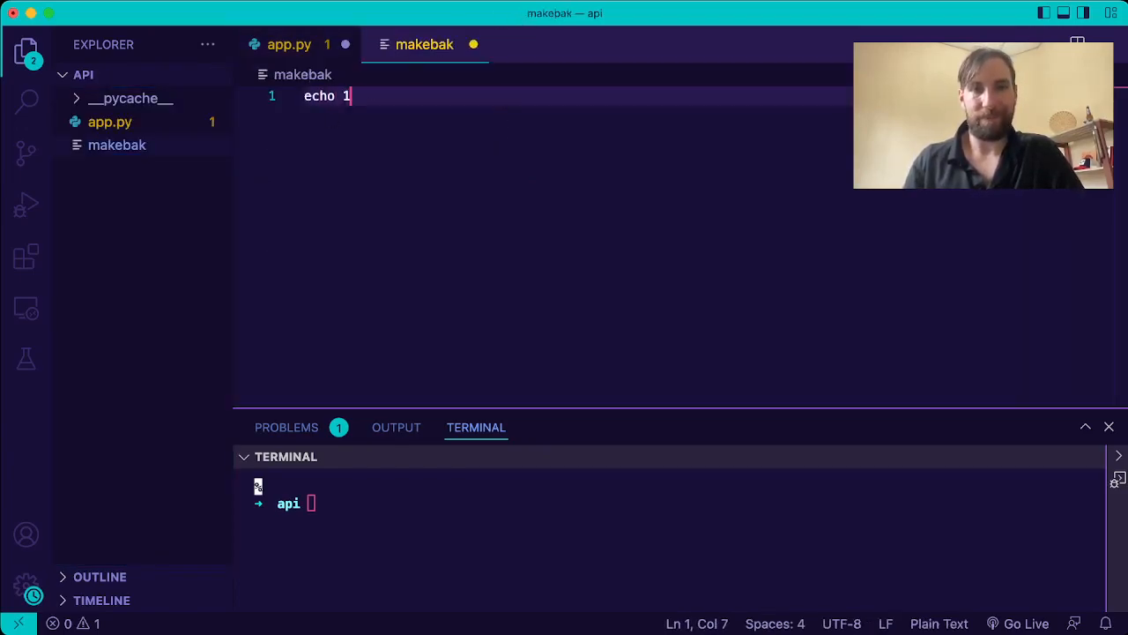
Complete app.py's call as os.system(f'./makebak {id}') with a blank line after
click(289, 44)
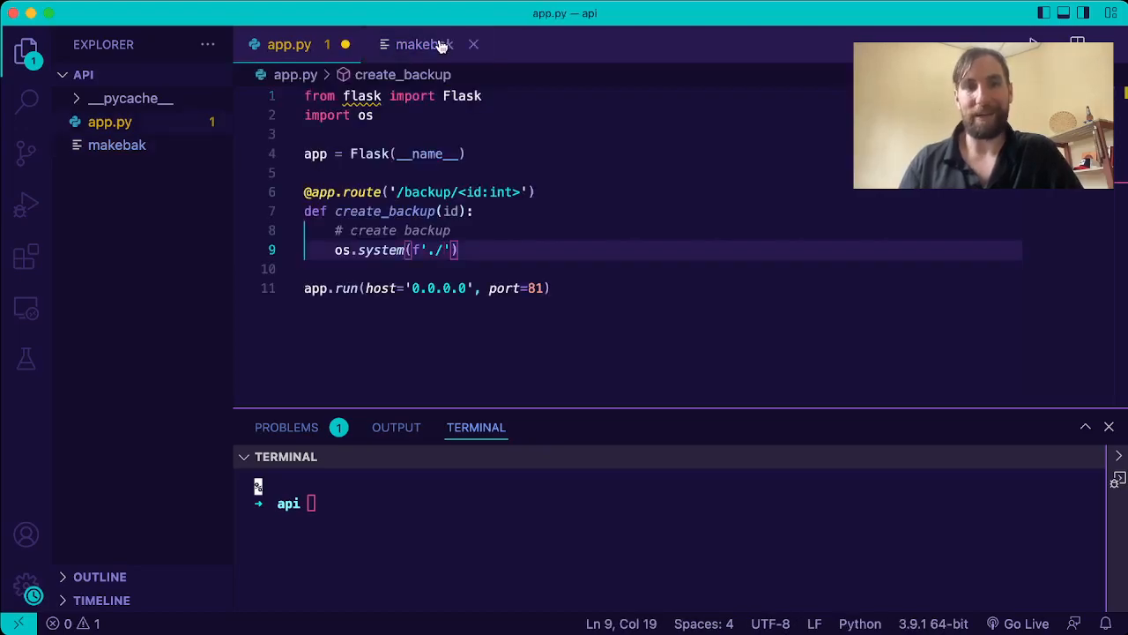
text(ma)
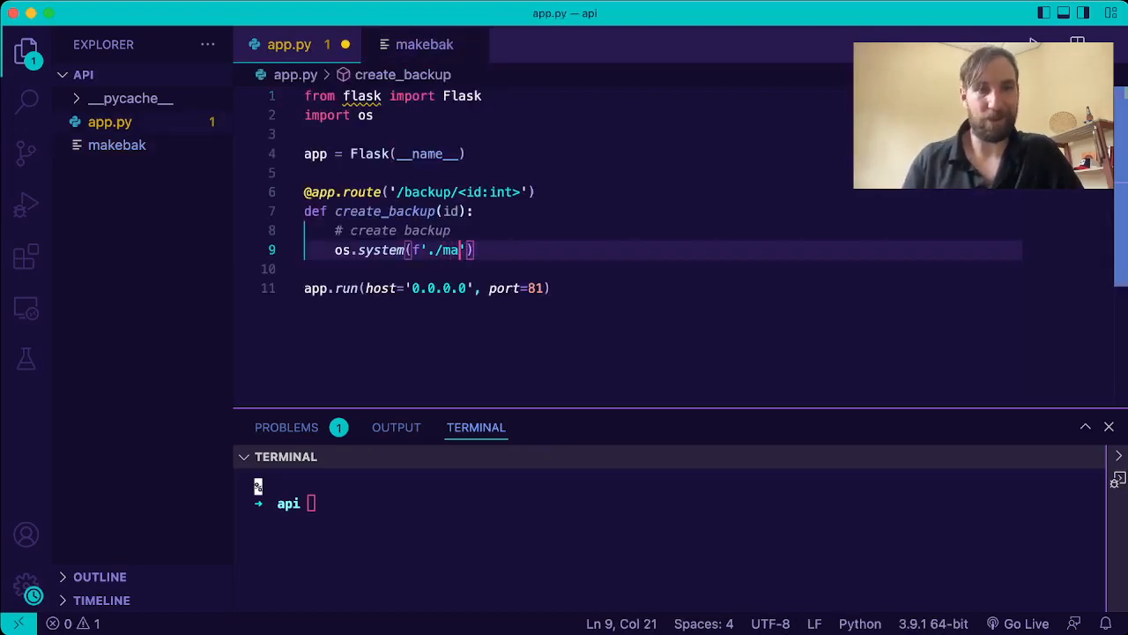
text(kebak {id)
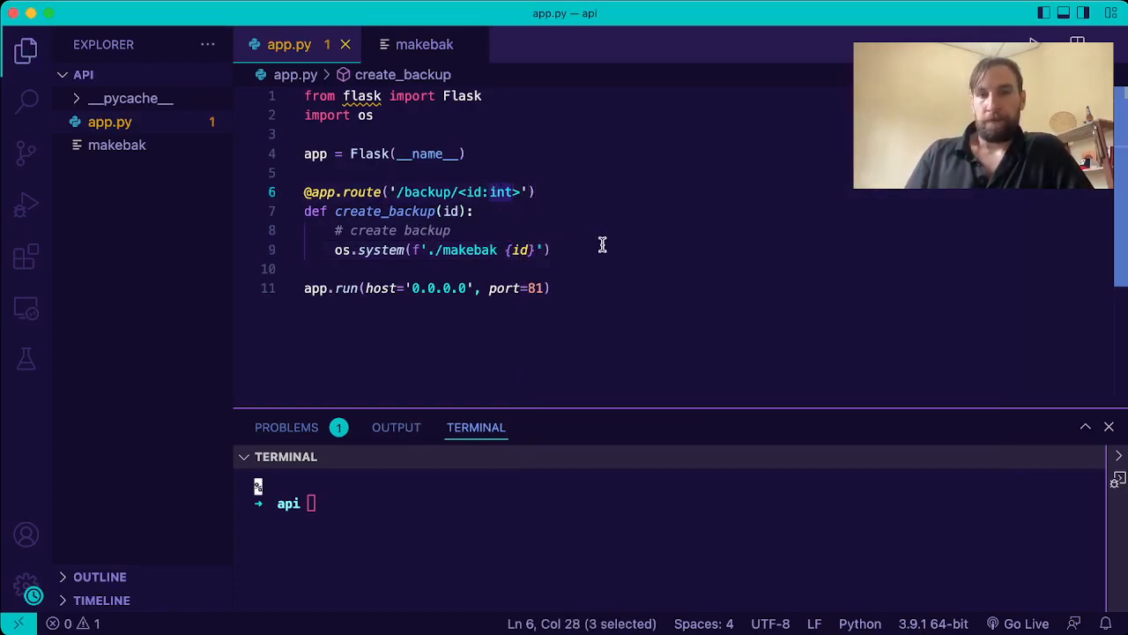
key(Enter)
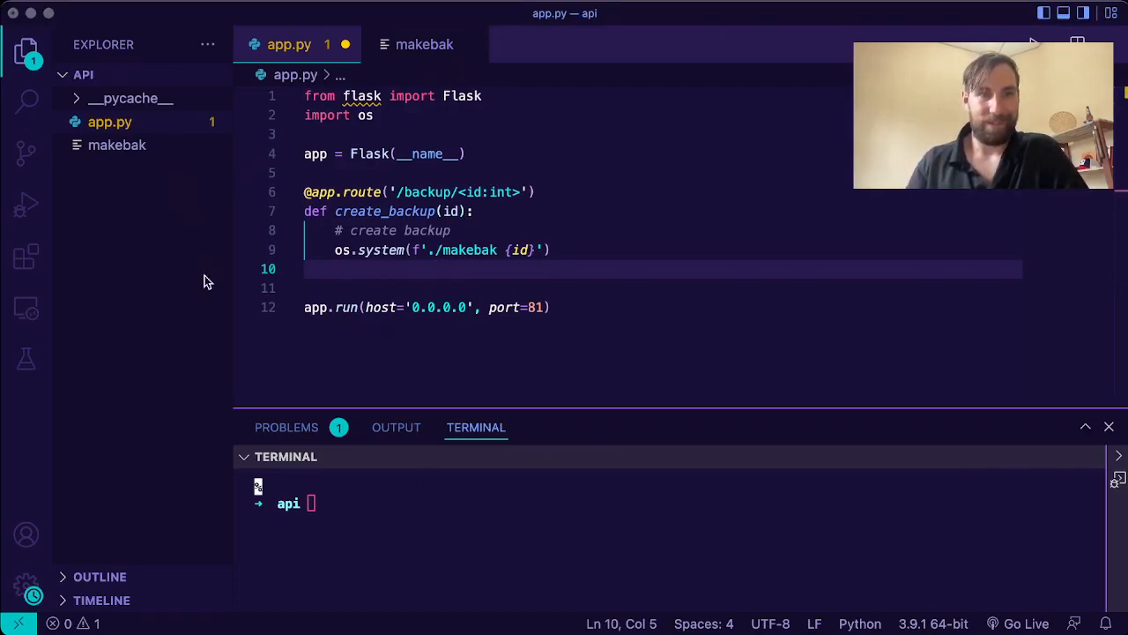
mouse_move(252, 248)
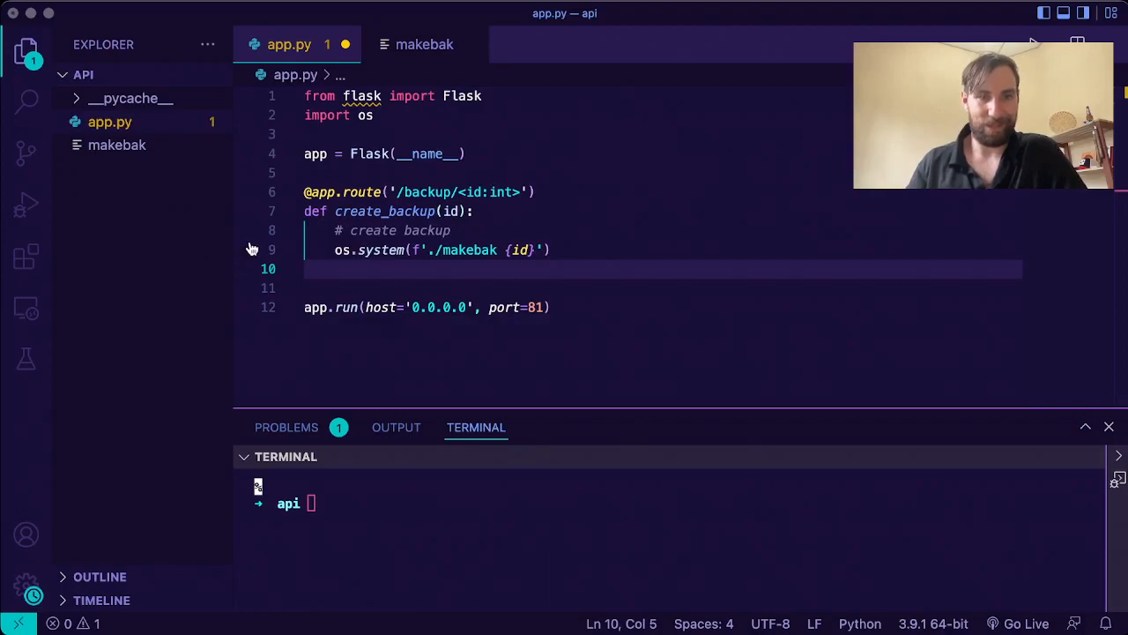
mouse_move(336, 251)
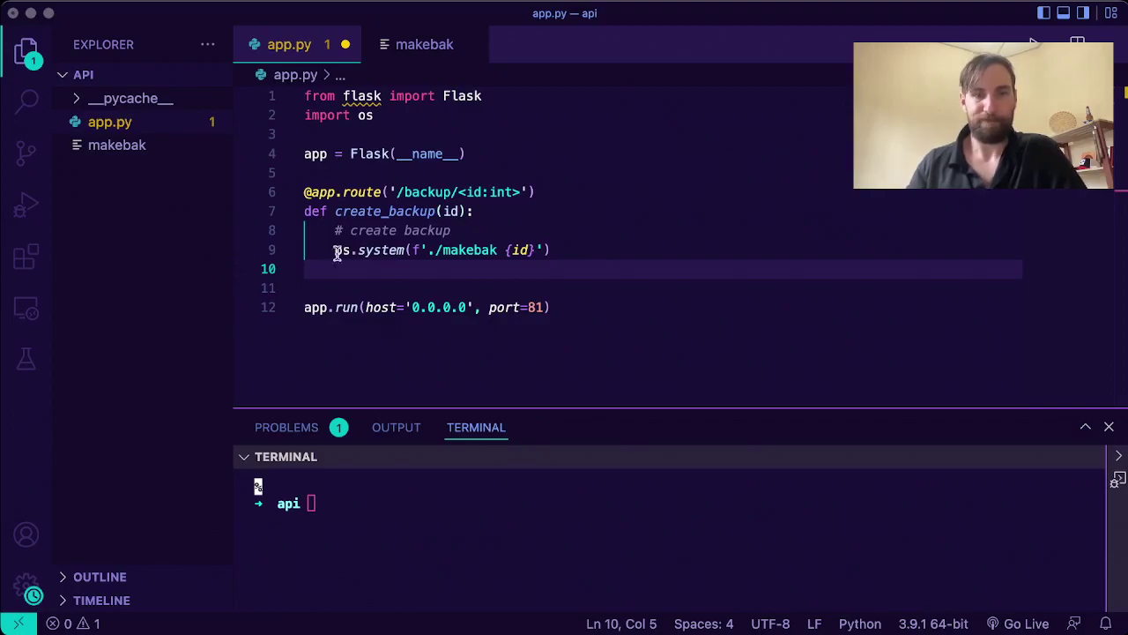
mouse_move(493, 321)
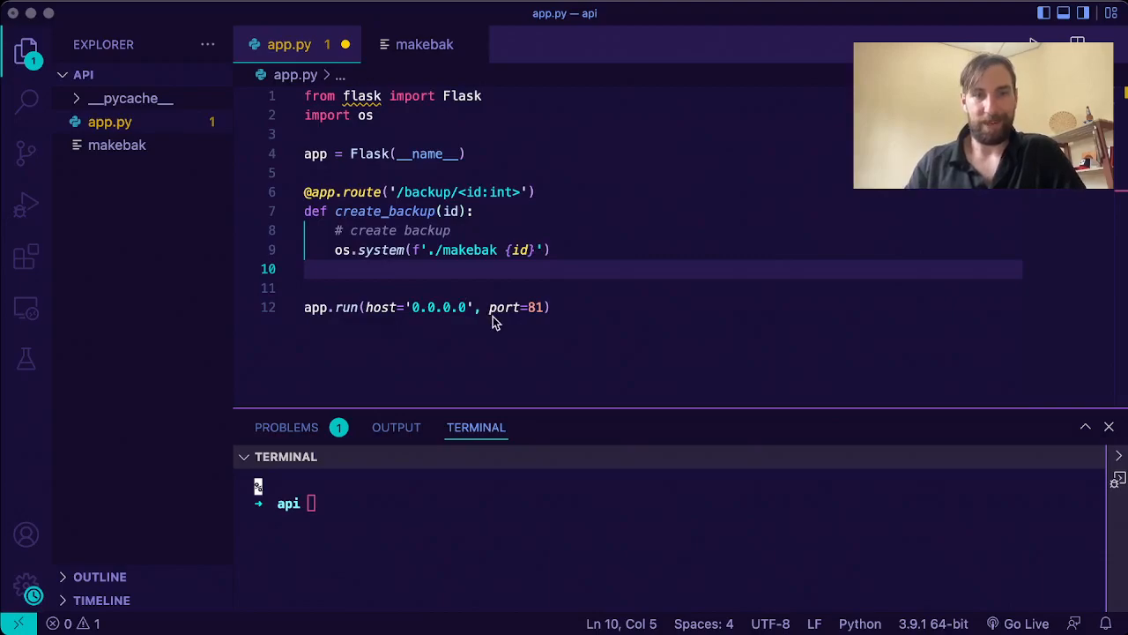
mouse_move(561, 384)
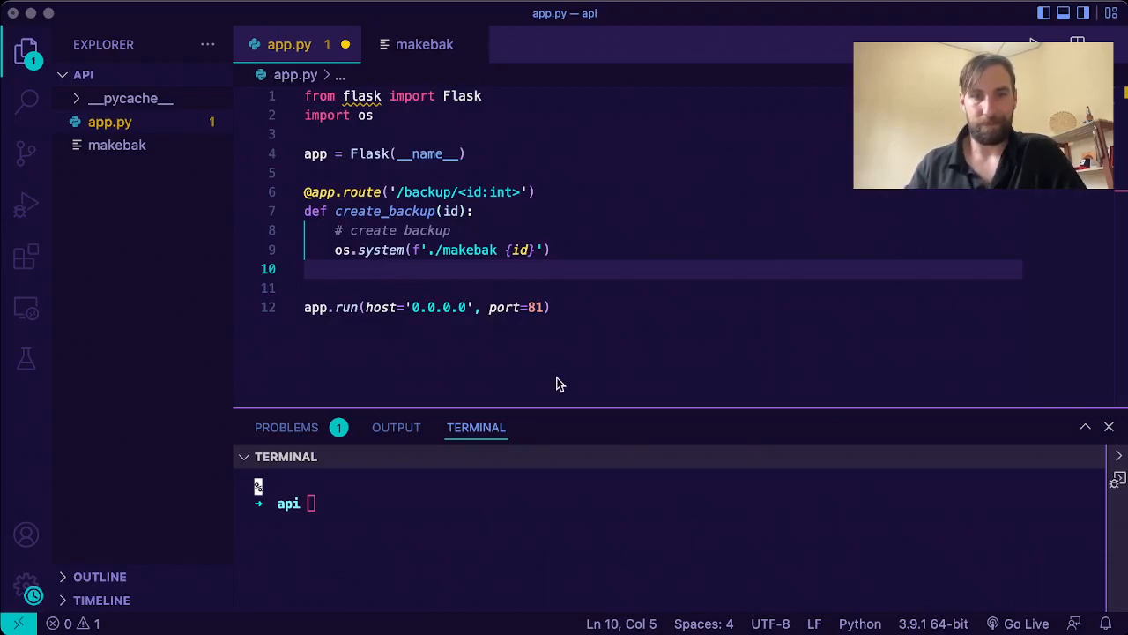
mouse_move(512, 291)
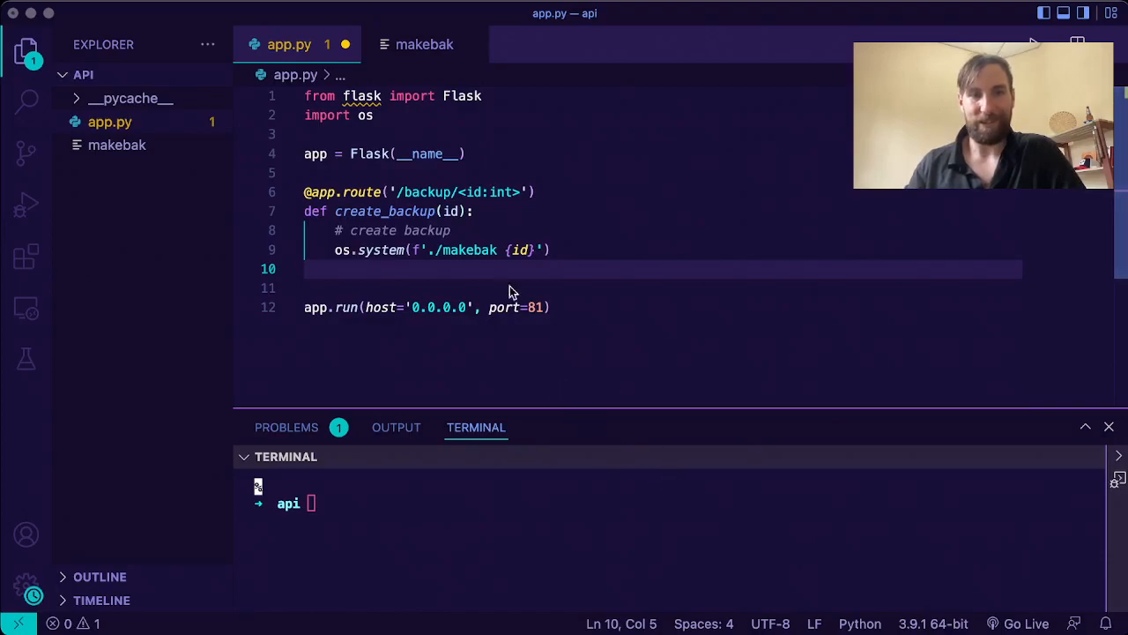
Make create_backup return 'ok' with the route taking an <int:id> parameter
text(return ')
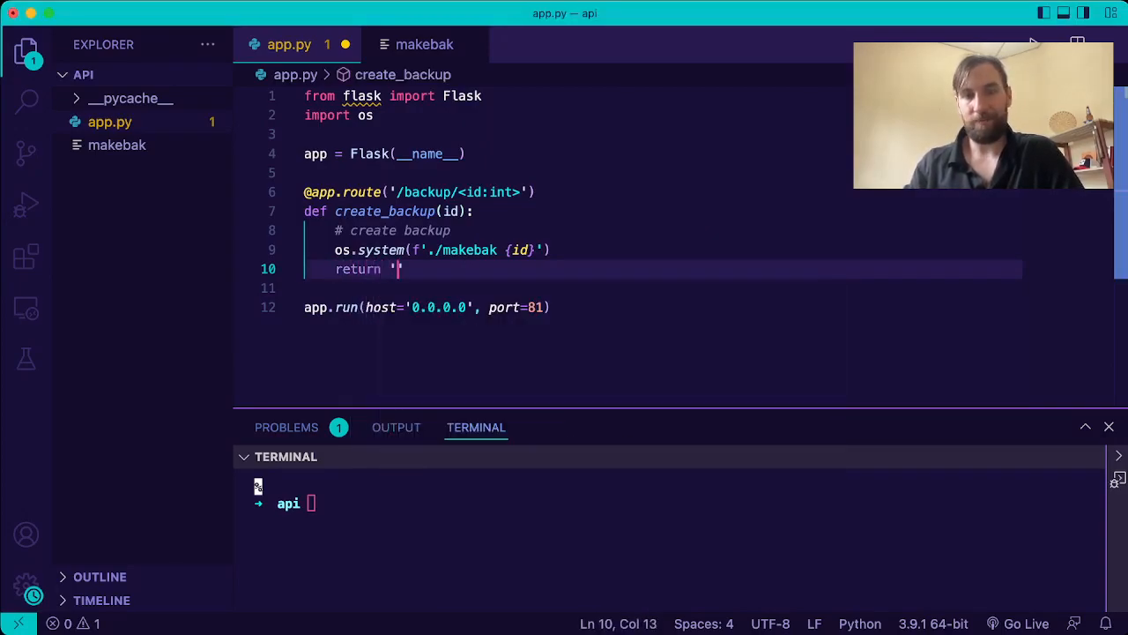
text(ok)
click(679, 502)
text(flask r)
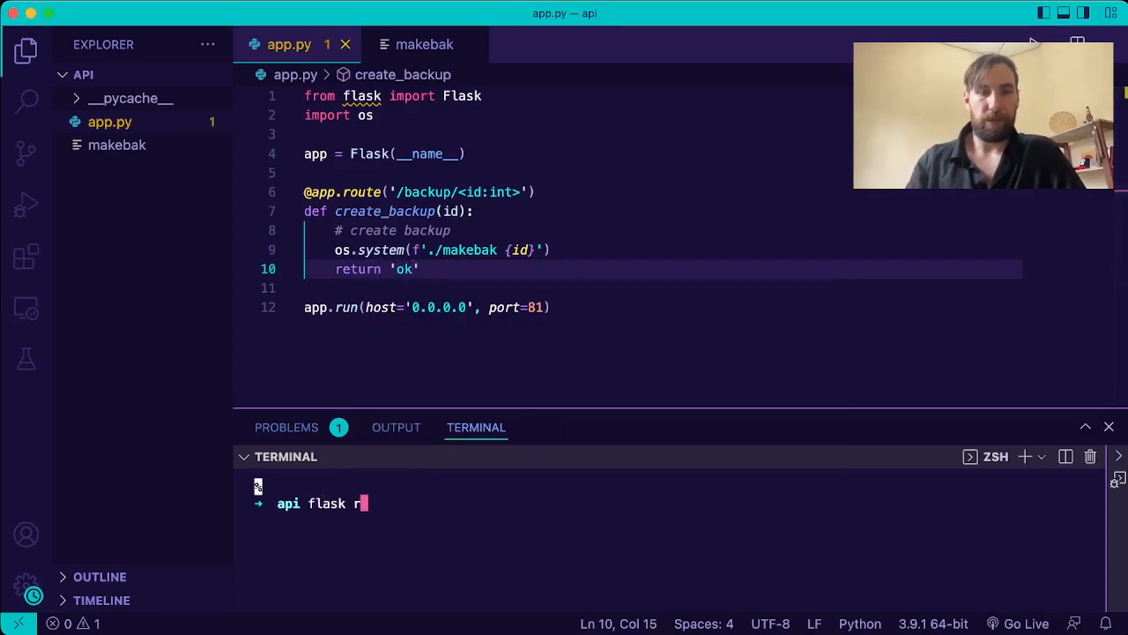
key(Enter)
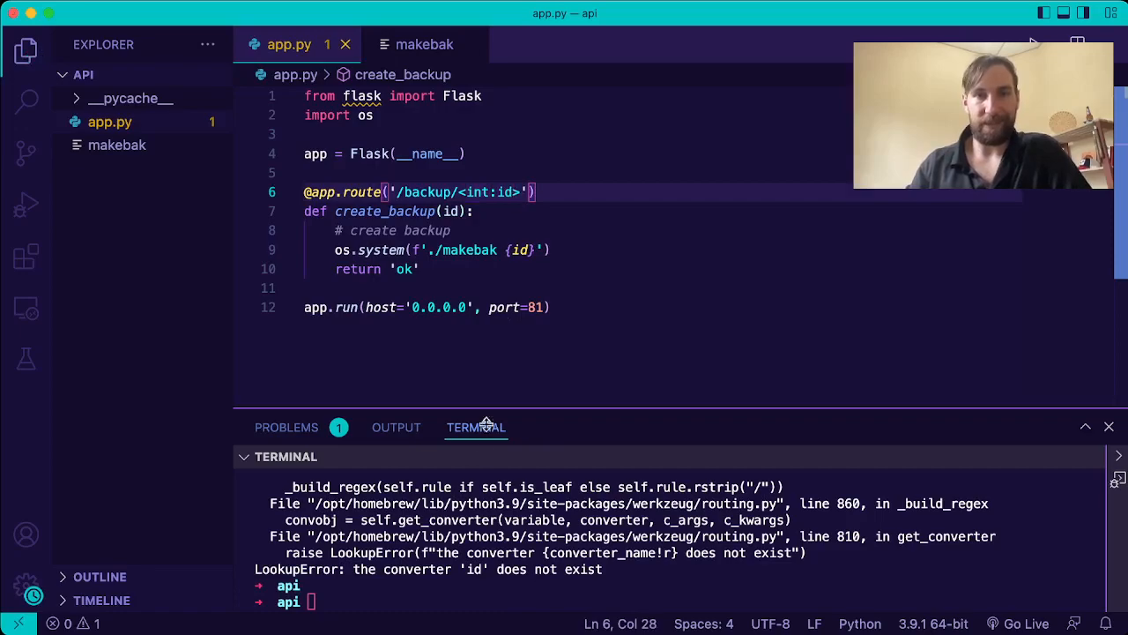
Make makebak executable with chmod +x and start the server with flask run
text(flask run)
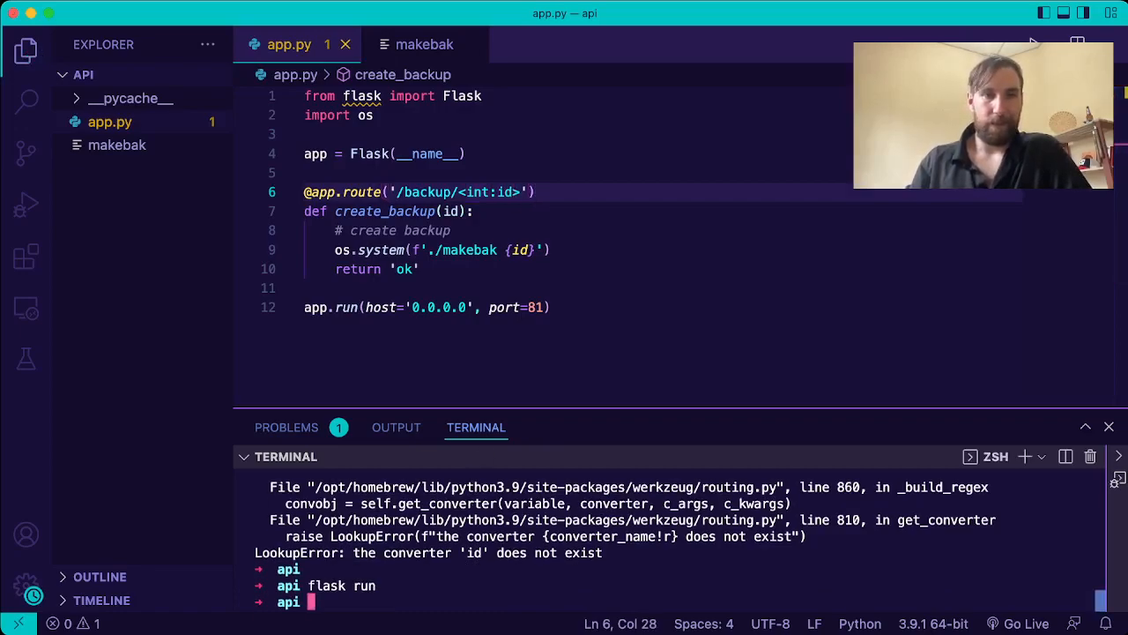
text(chmod +x mak)
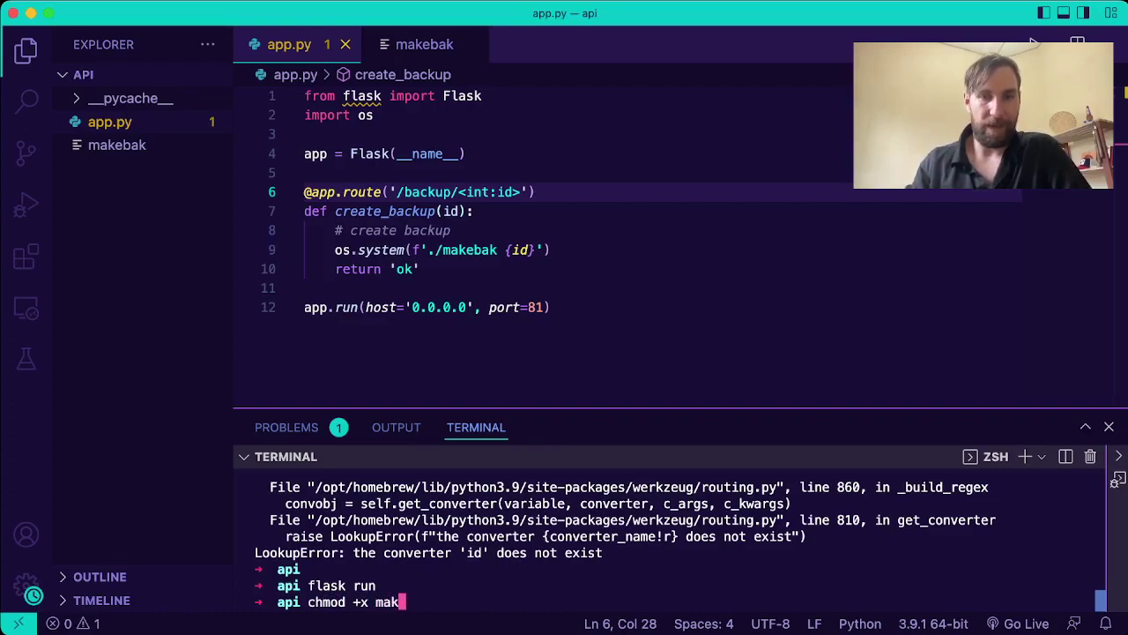
key(Enter)
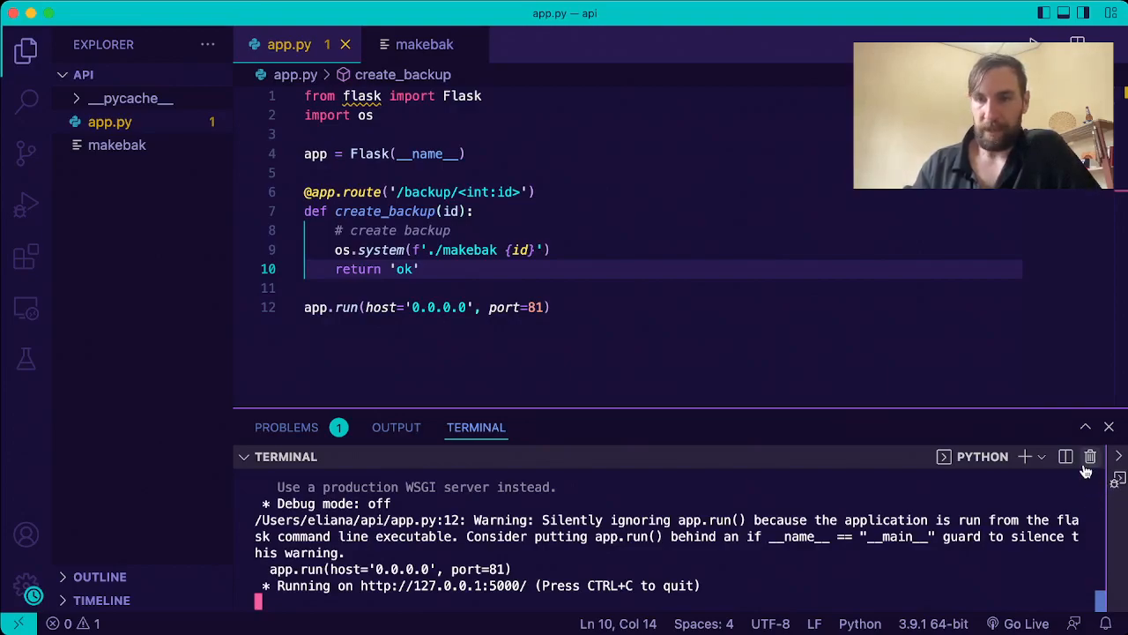
In a second terminal, curl the bare localhost:5000 root and get 404 Not Found
click(1090, 455)
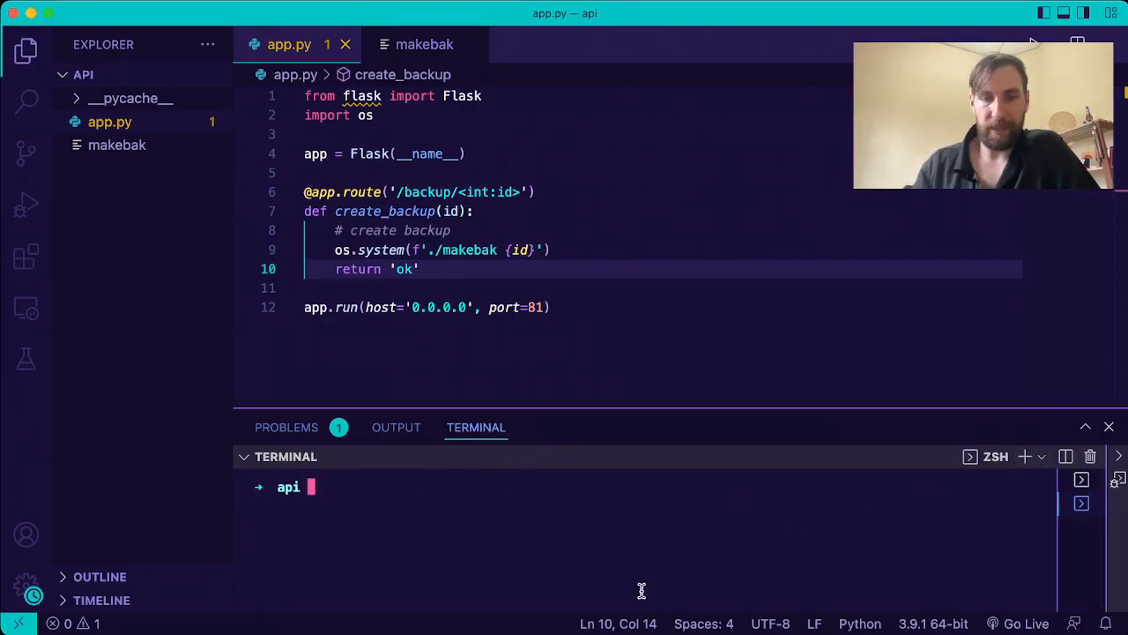
text(curl localhost:)
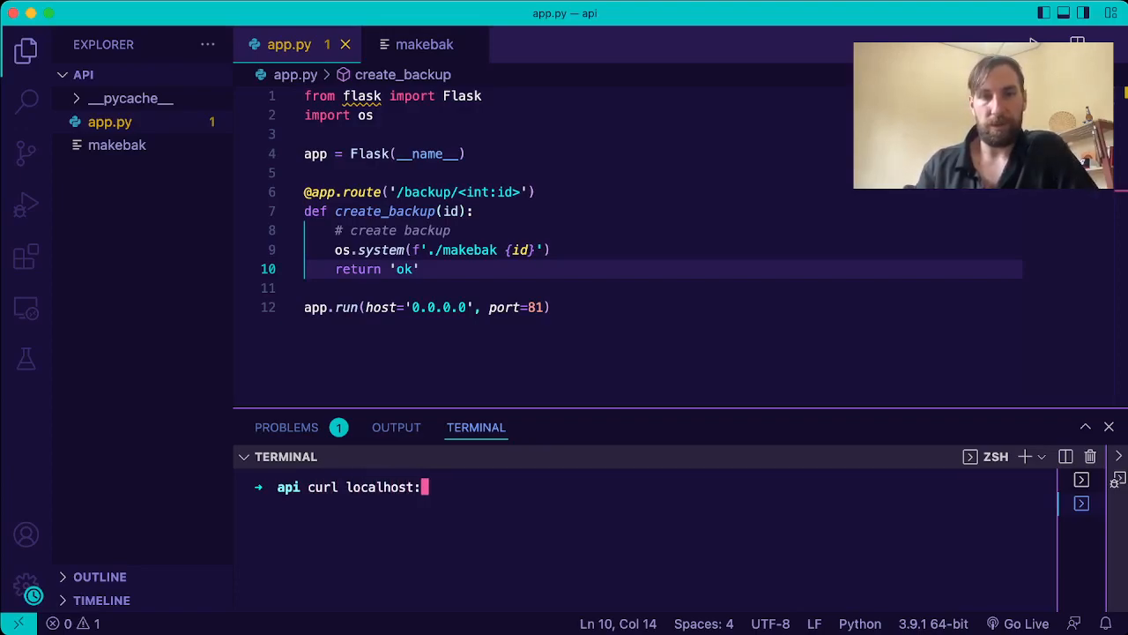
text(81)
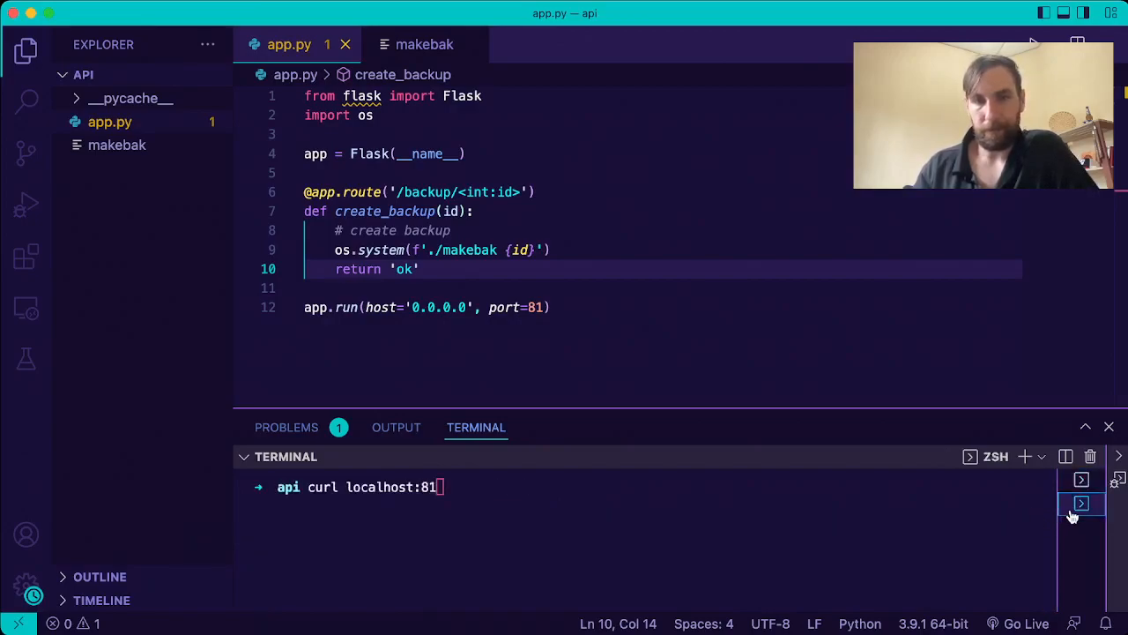
text(5000)
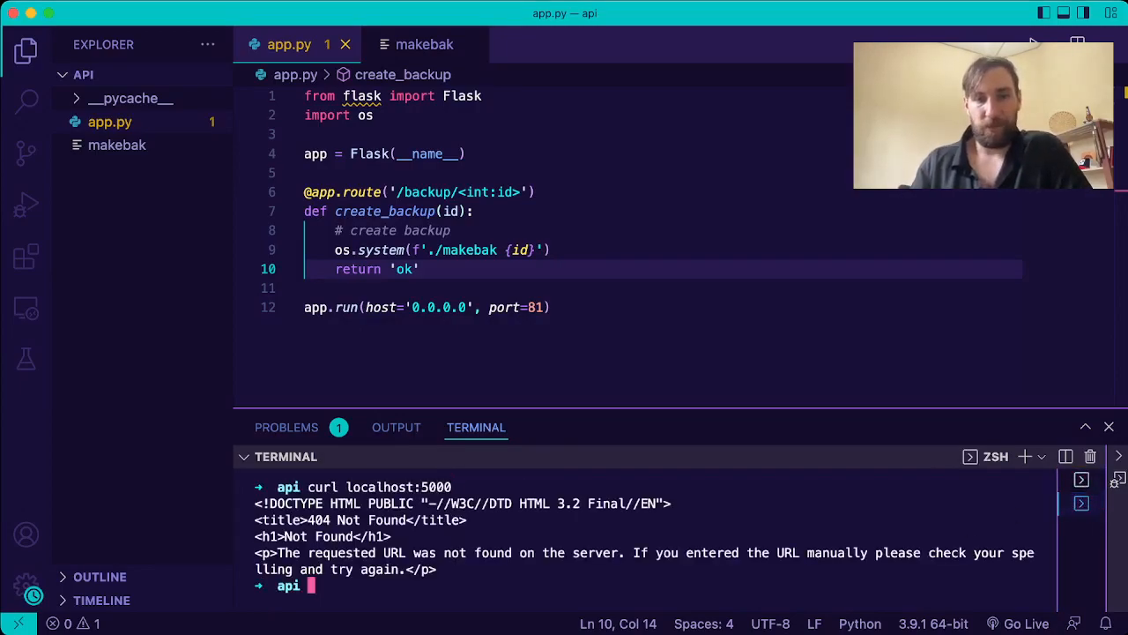
Curl localhost:5000/backup/9001 and get the ok response
text(curl localhost:5000/backup/)
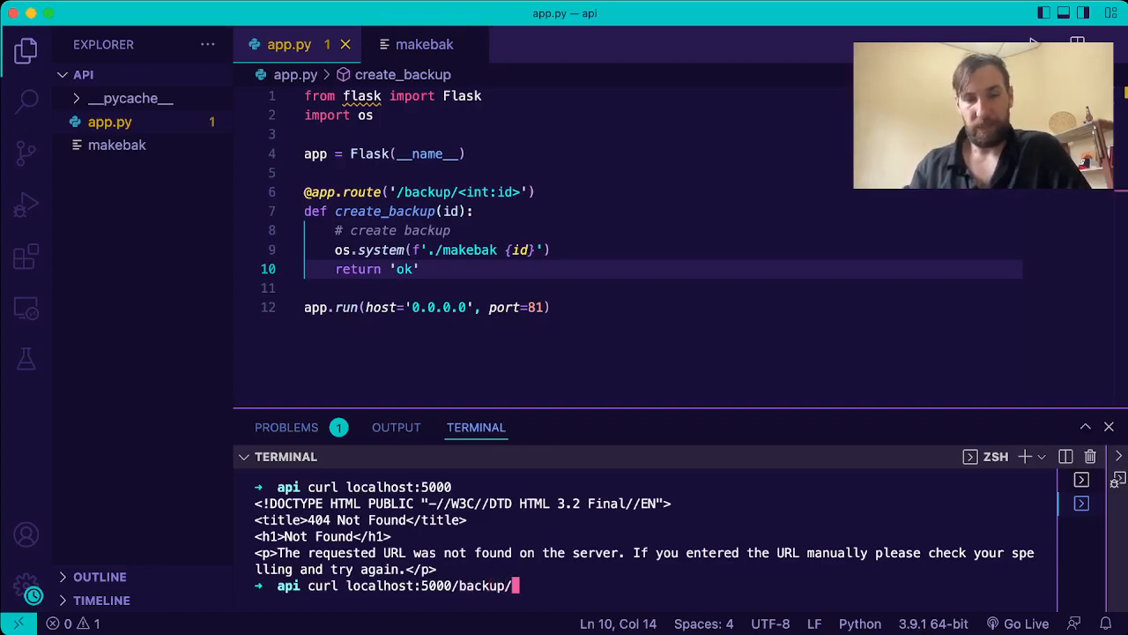
text(900)
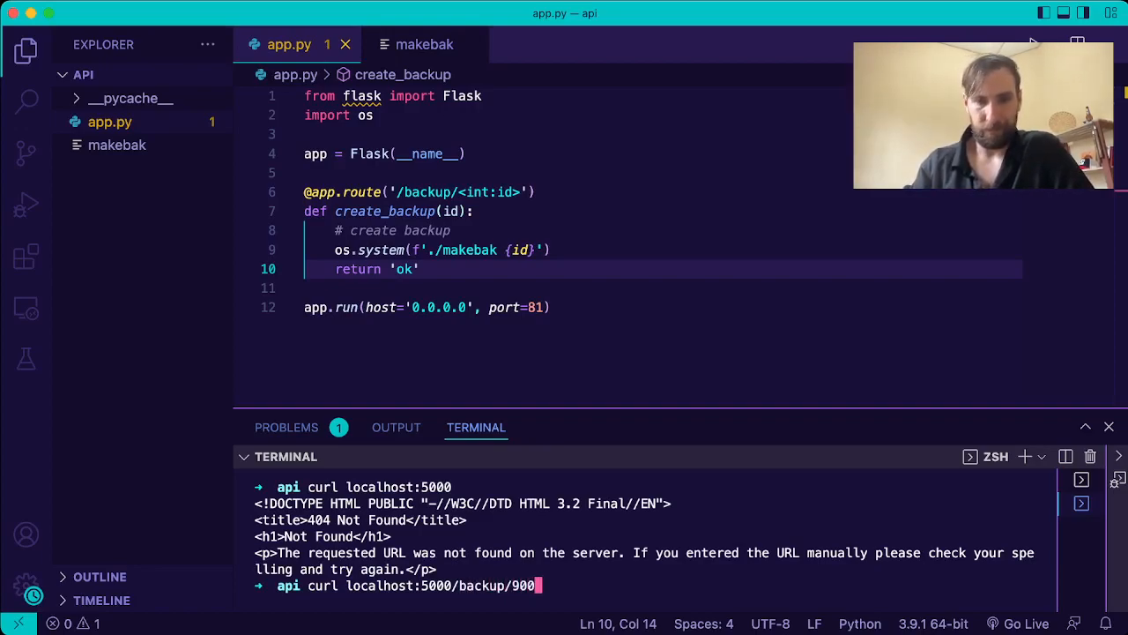
key(Enter)
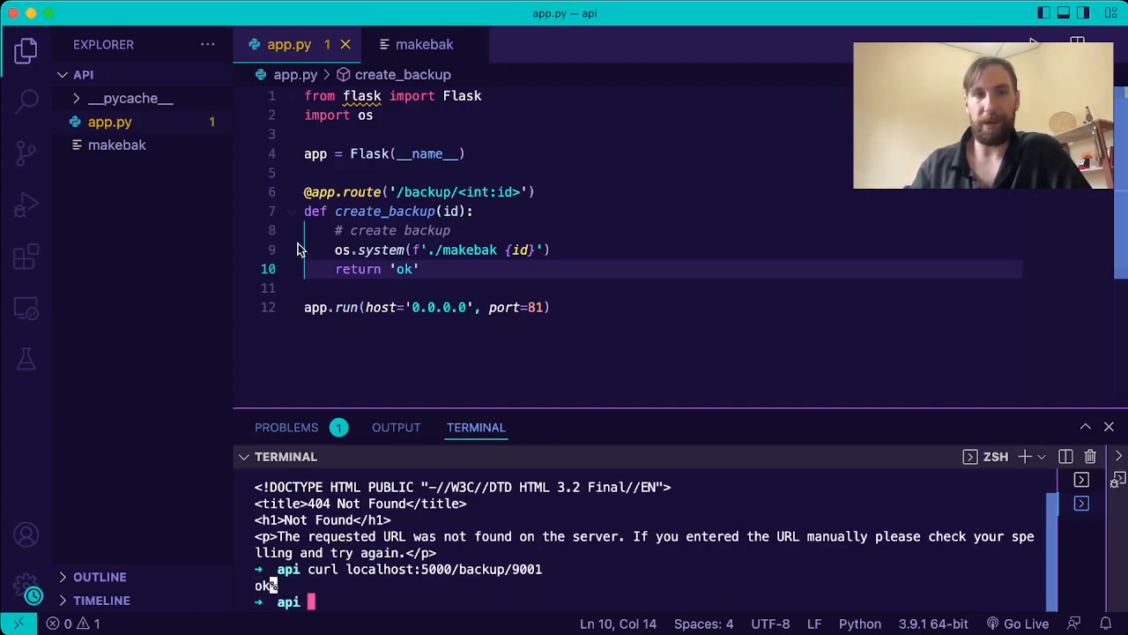
mouse_move(399, 589)
text(curl "localhost:5000/backup/9001)
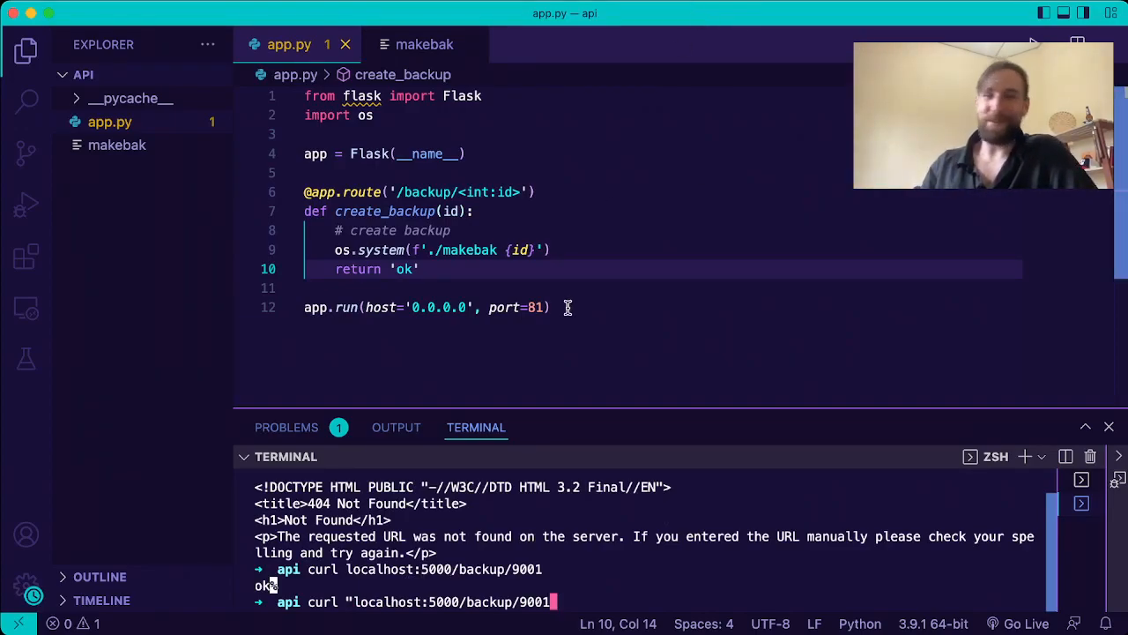
mouse_move(514, 275)
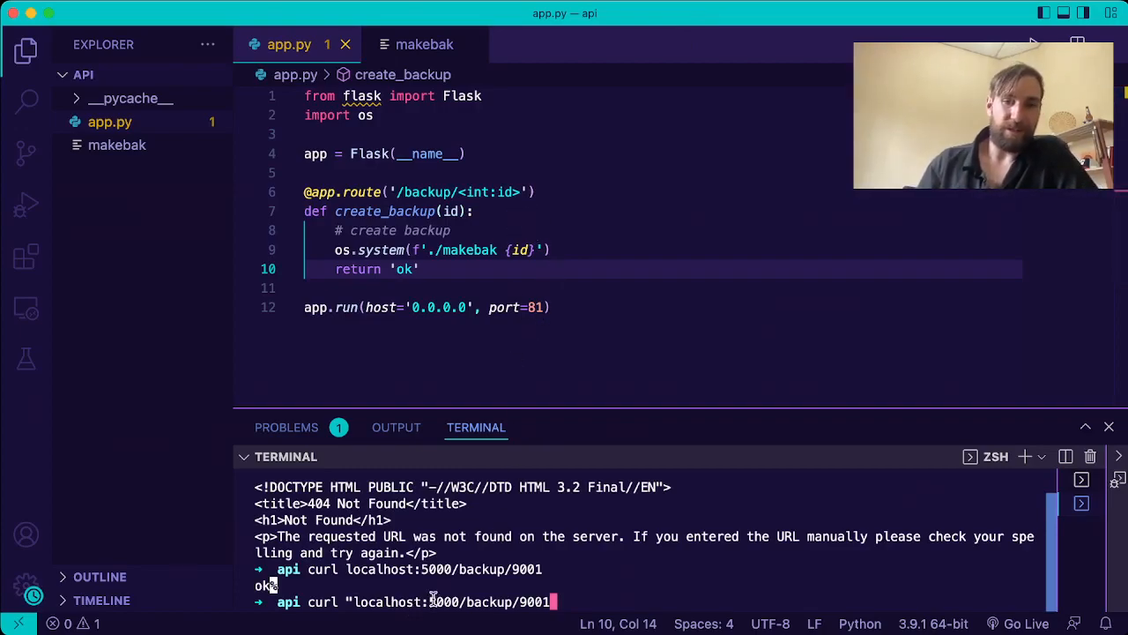
mouse_move(733, 524)
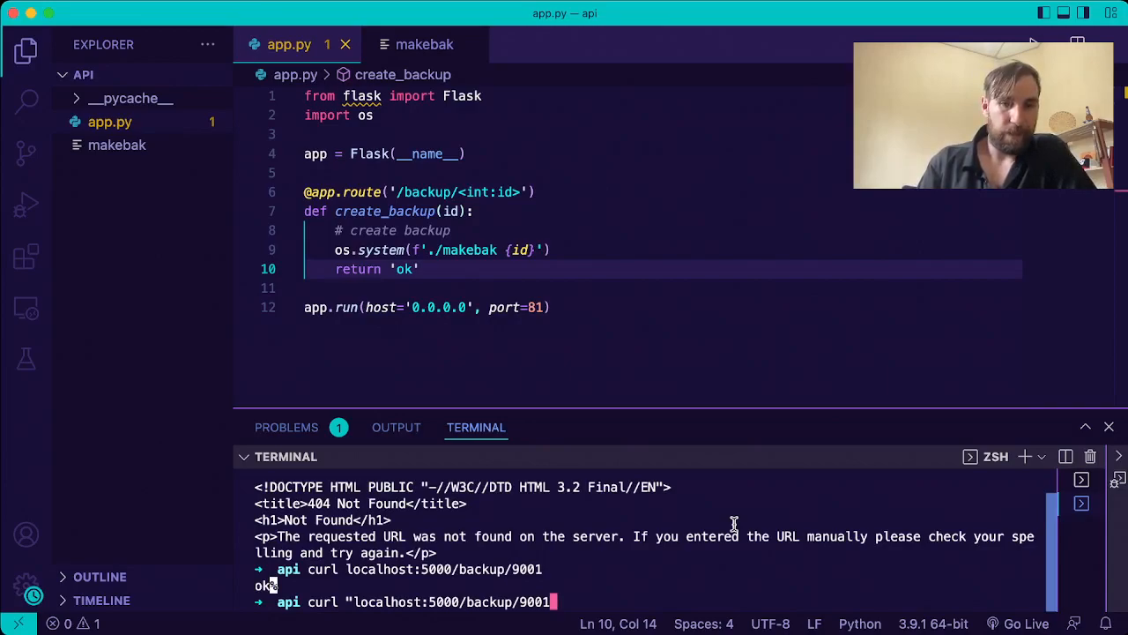
Curl "localhost:5000/backup/9001;touch%20lol" and observe the 404 Not Found
text(;)
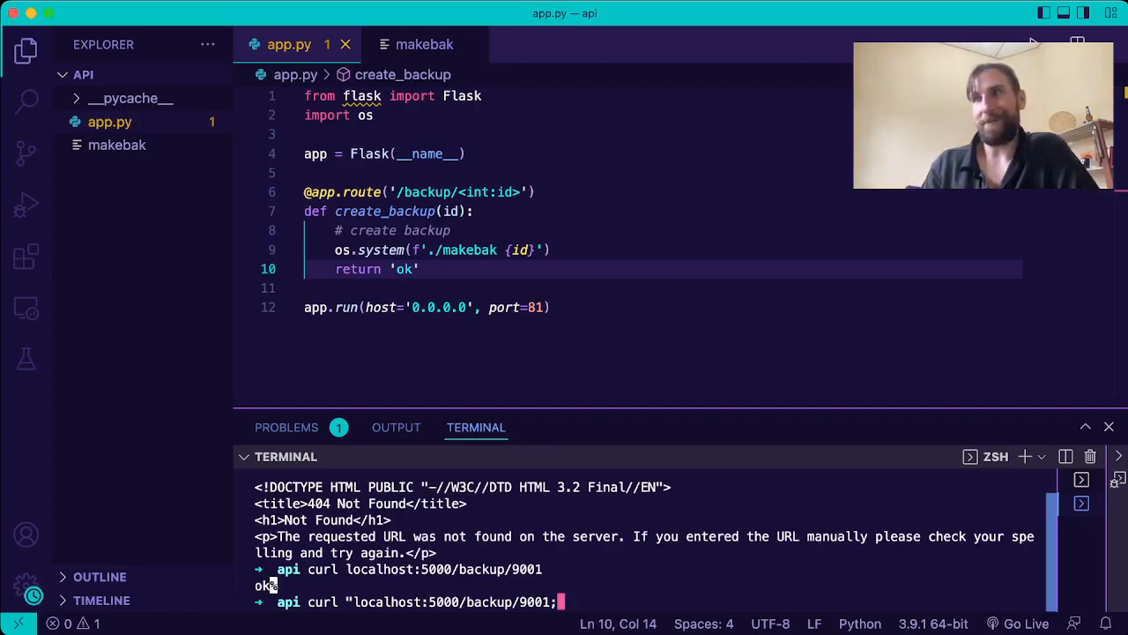
text(touch lol")
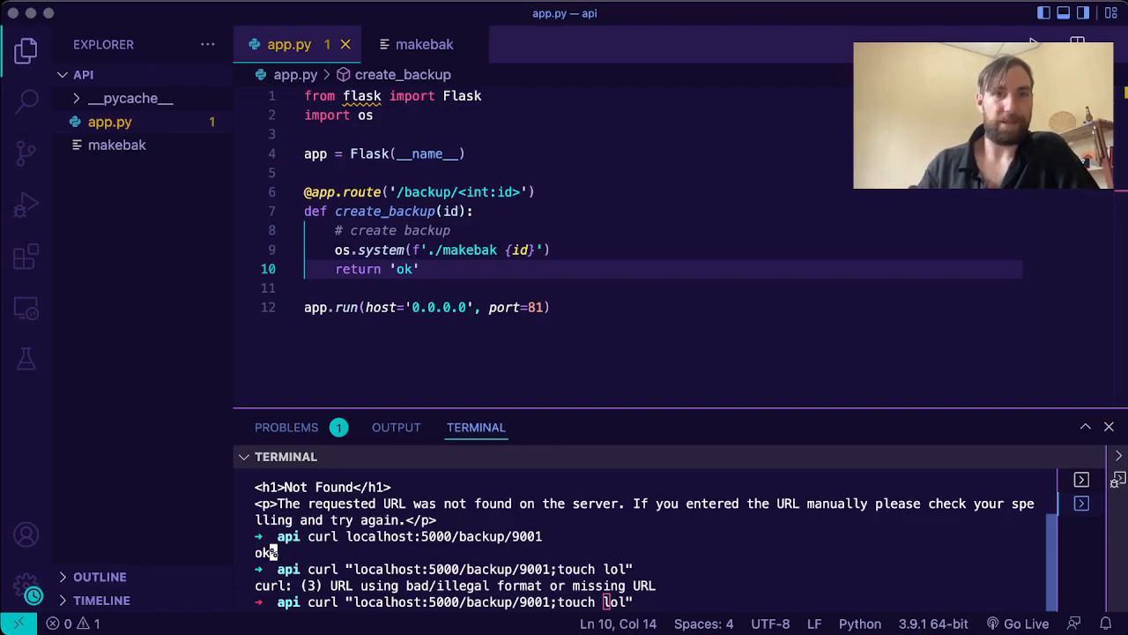
mouse_move(218, 264)
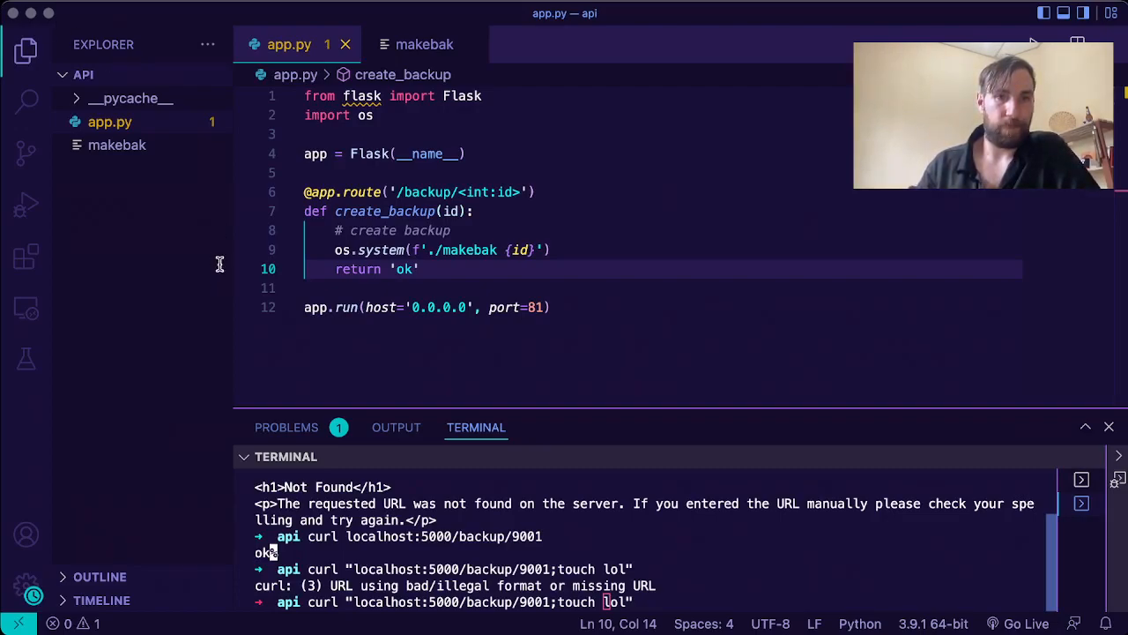
mouse_move(614, 453)
text(%20)
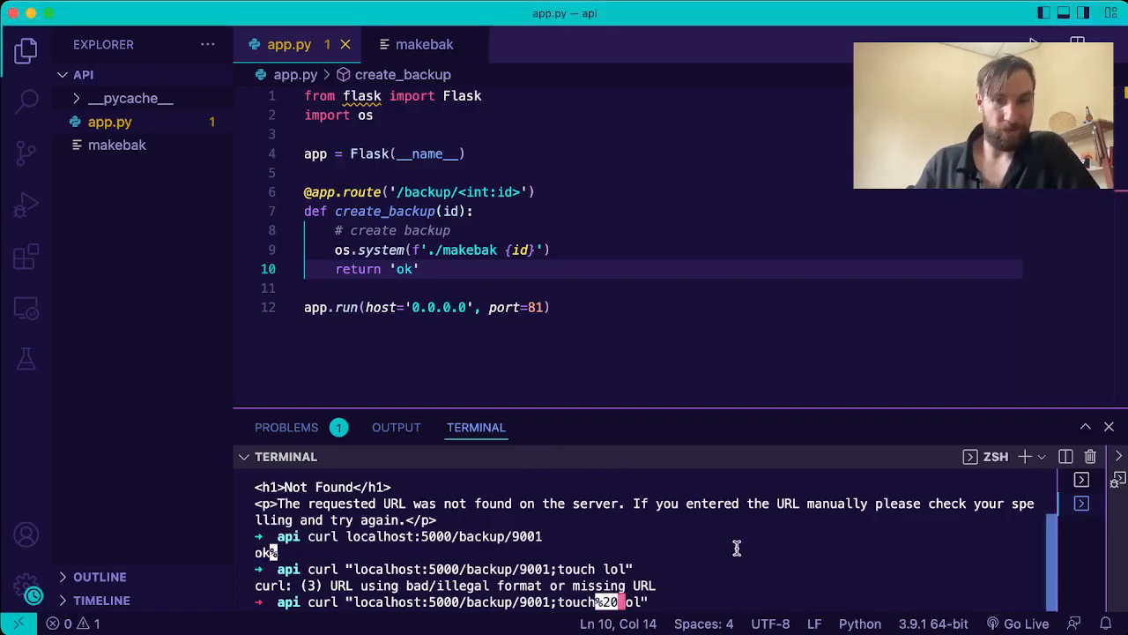
key(Enter)
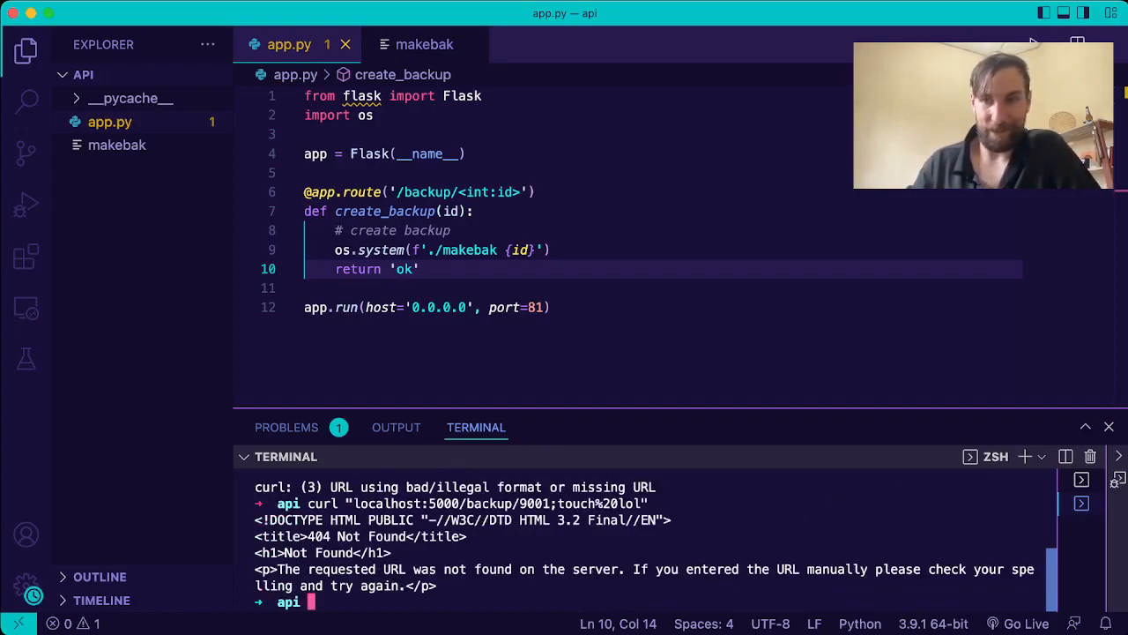
Change the route to '/backup/<id>', restart, rerun the injected curl and view the created lol file
click(1083, 479)
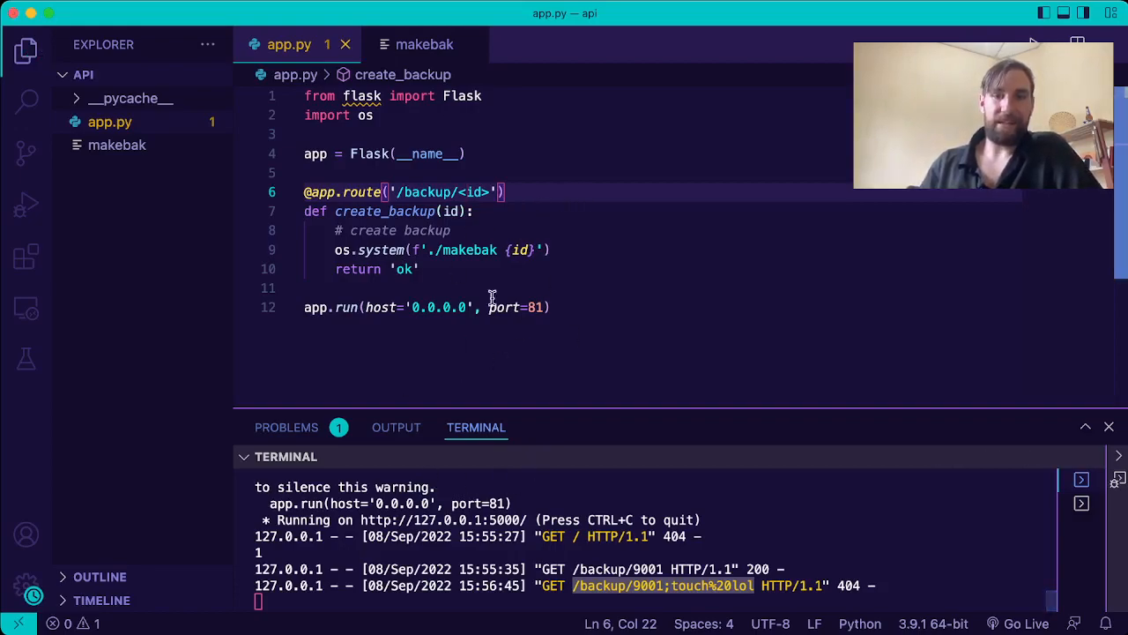
double_click(476, 192)
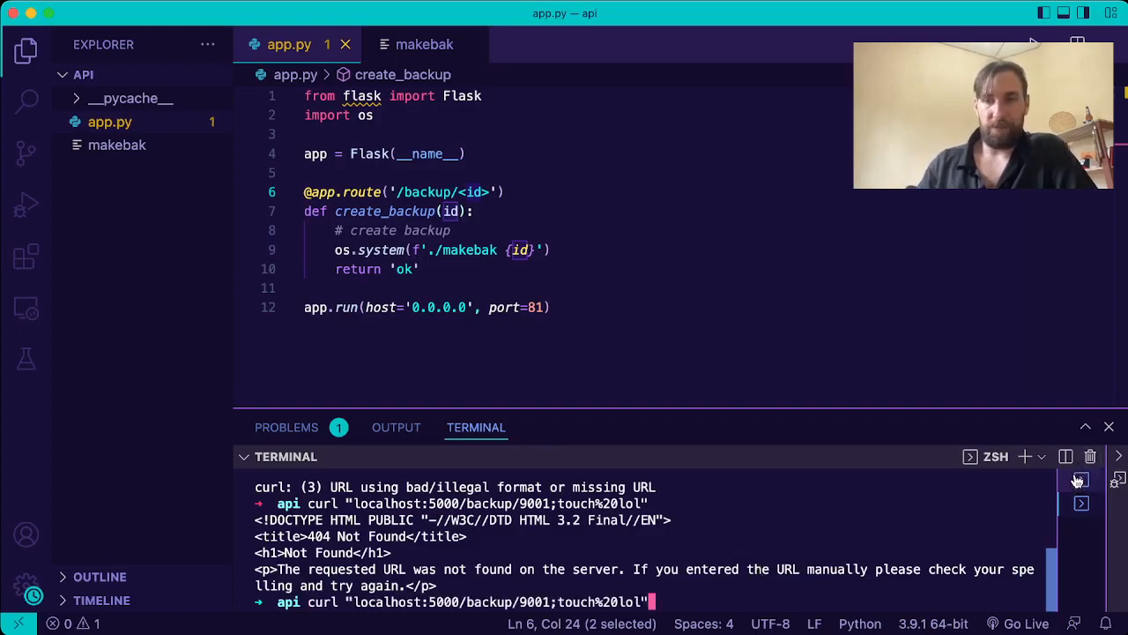
click(1081, 480)
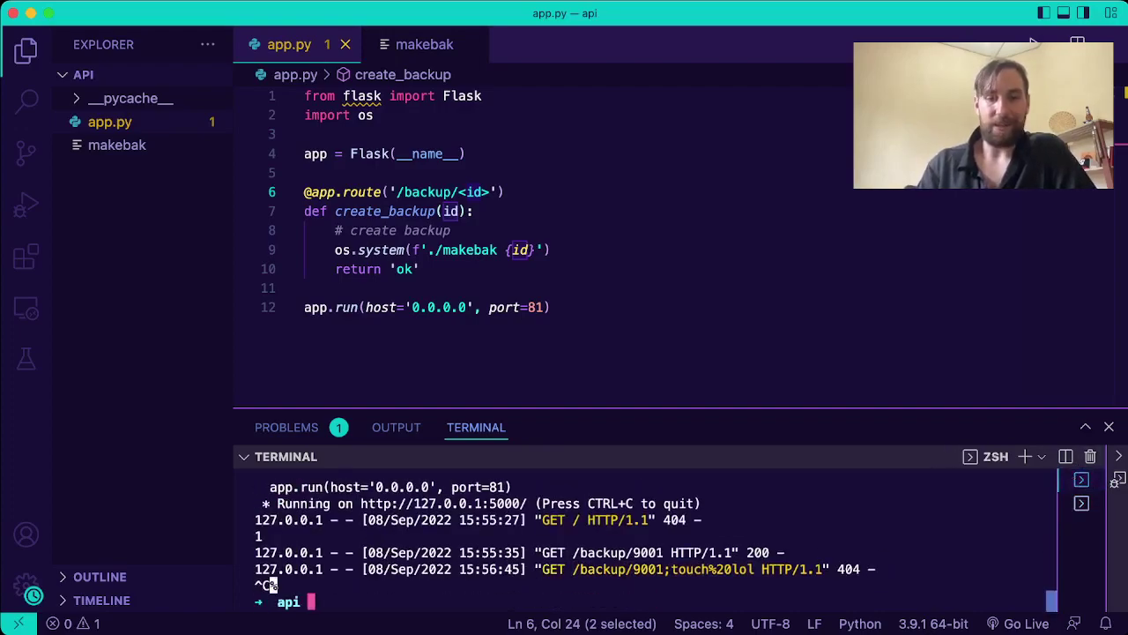
text(87878sdsdsd8)
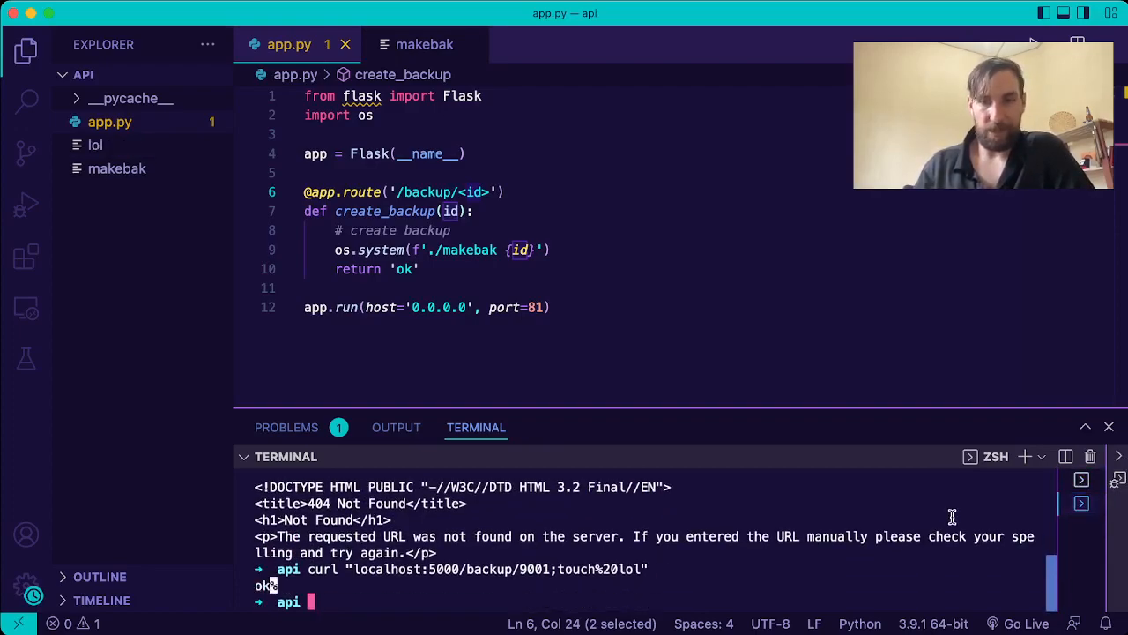
click(95, 144)
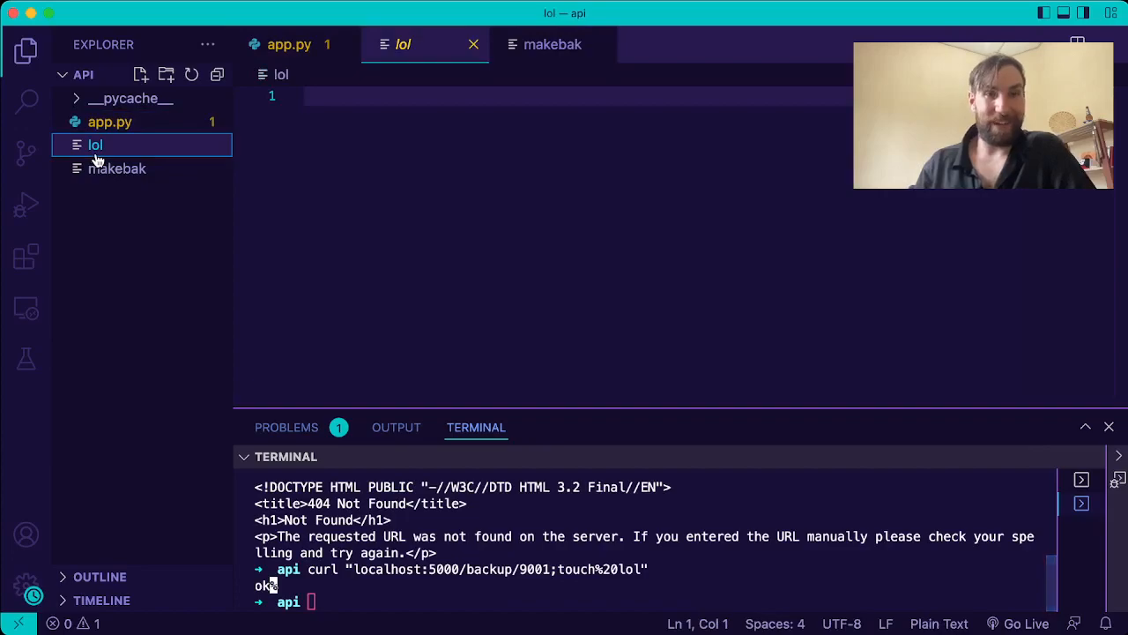
mouse_move(472, 46)
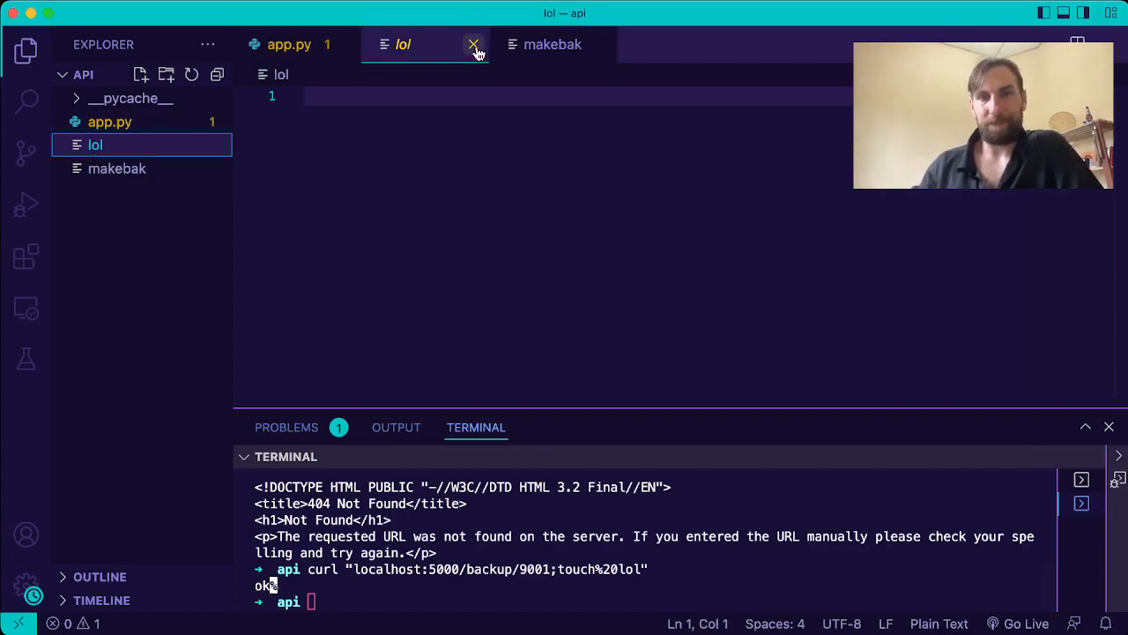
Close the lol tab and run 'ls;ls' to show the semicolon chaining two commands
click(472, 45)
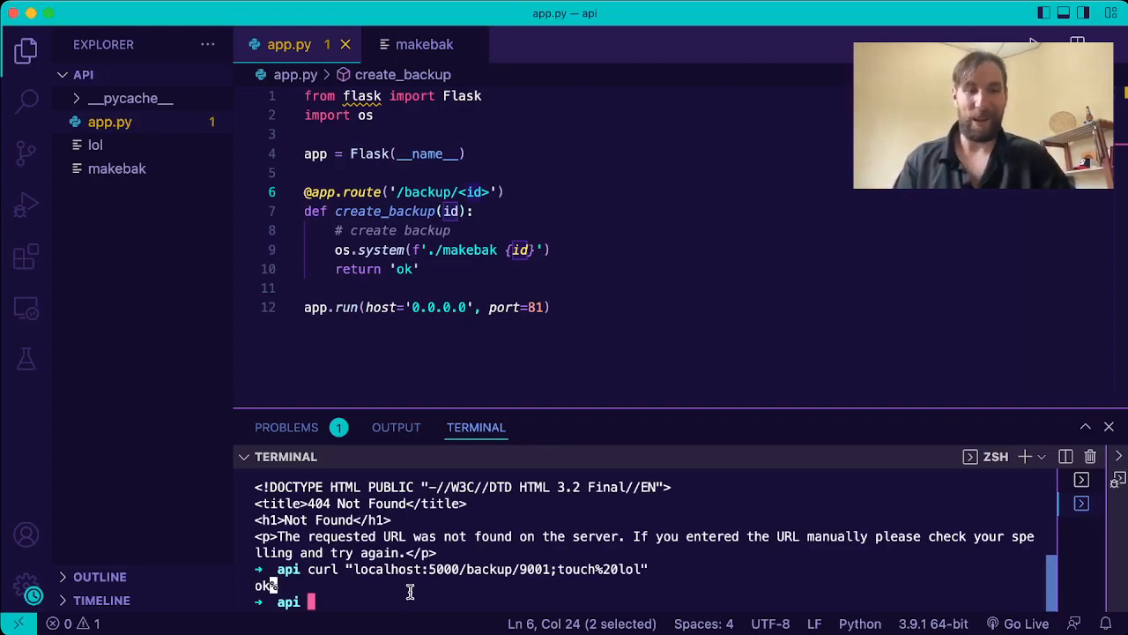
mouse_move(621, 24)
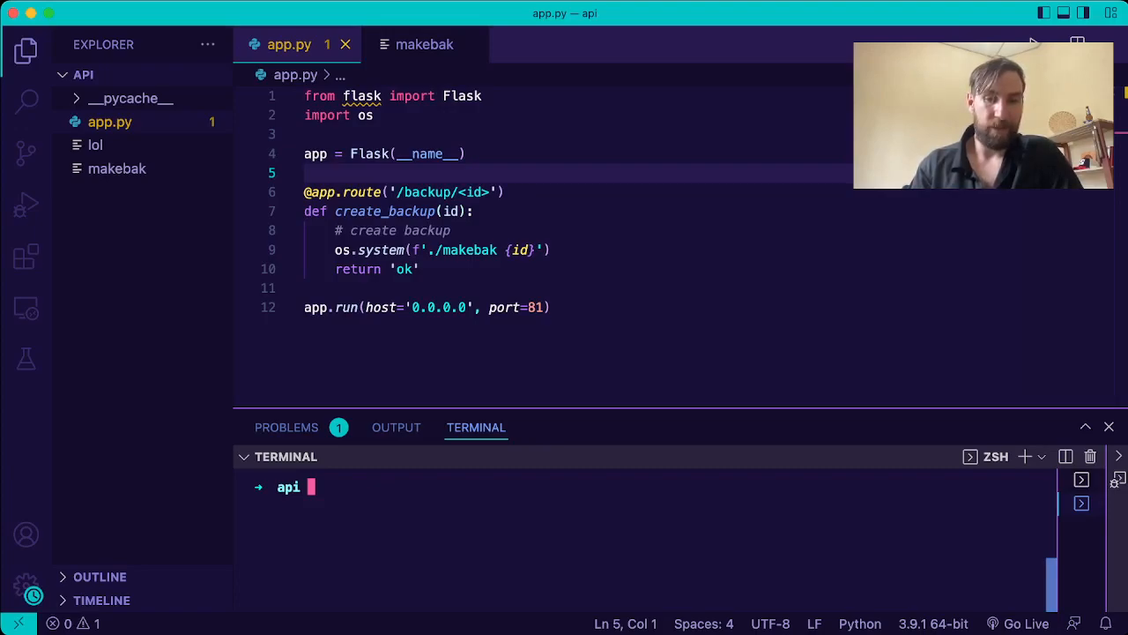
text(ls)
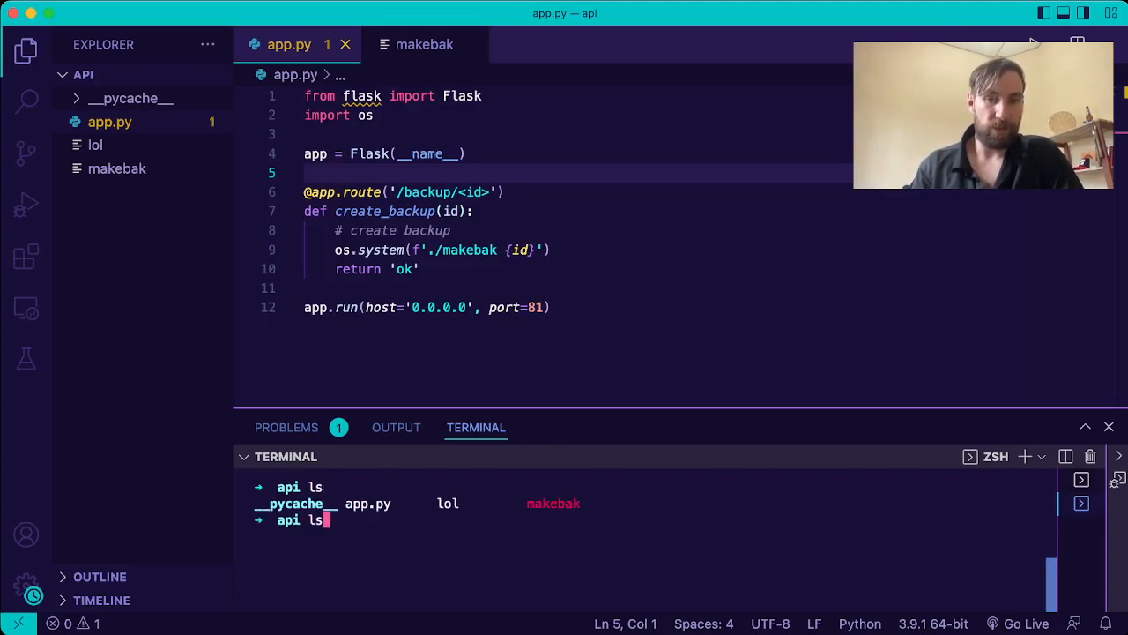
text(;)
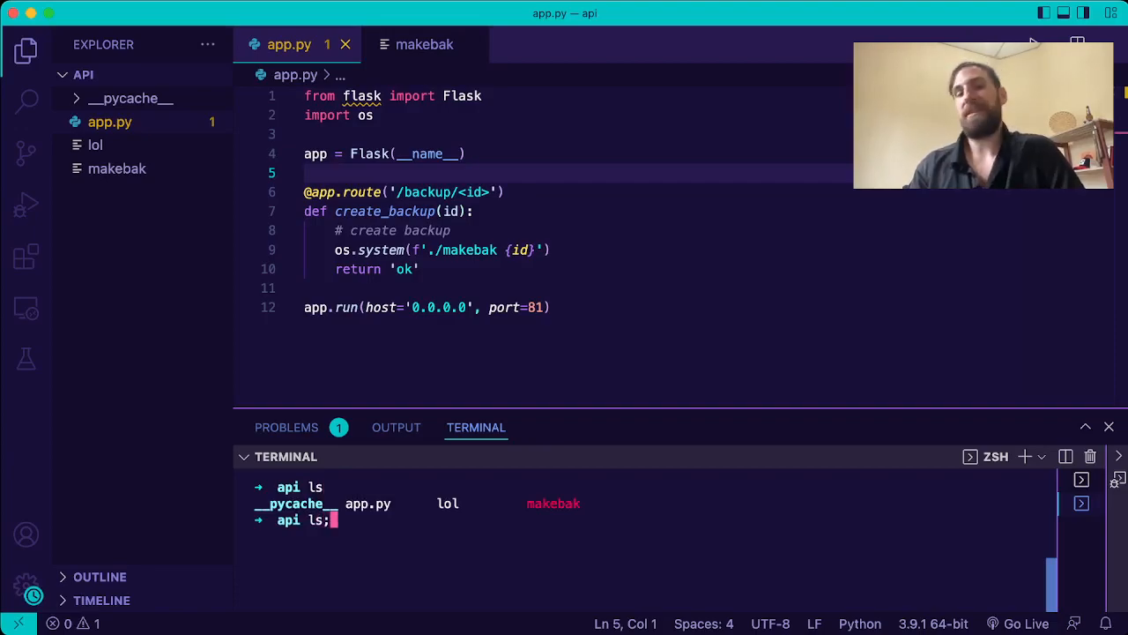
text(ls)
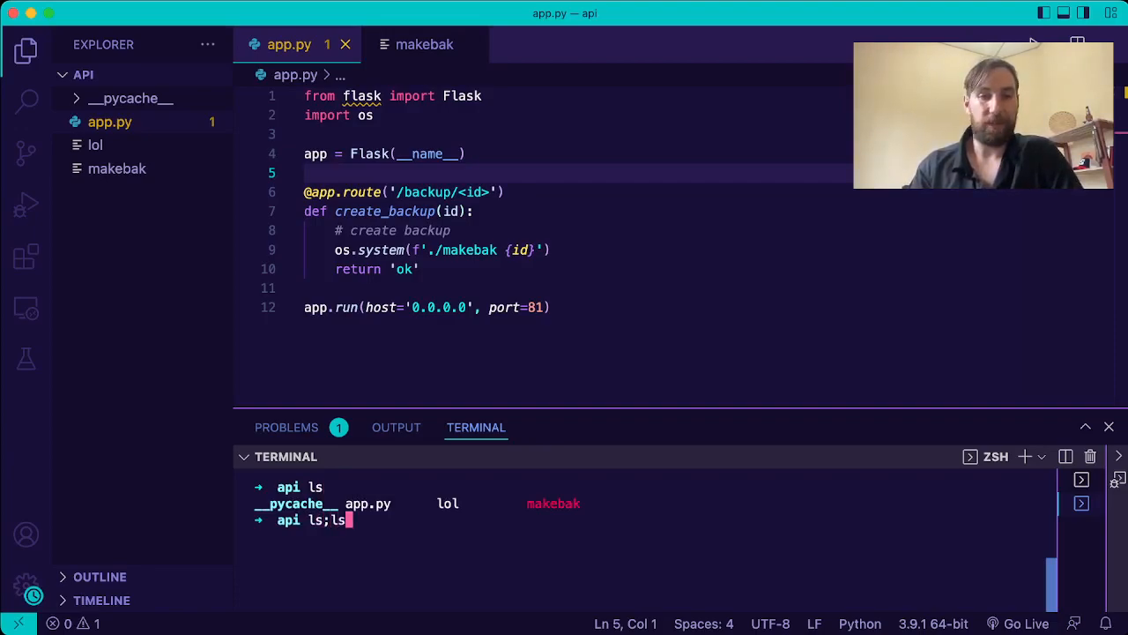
key(Enter)
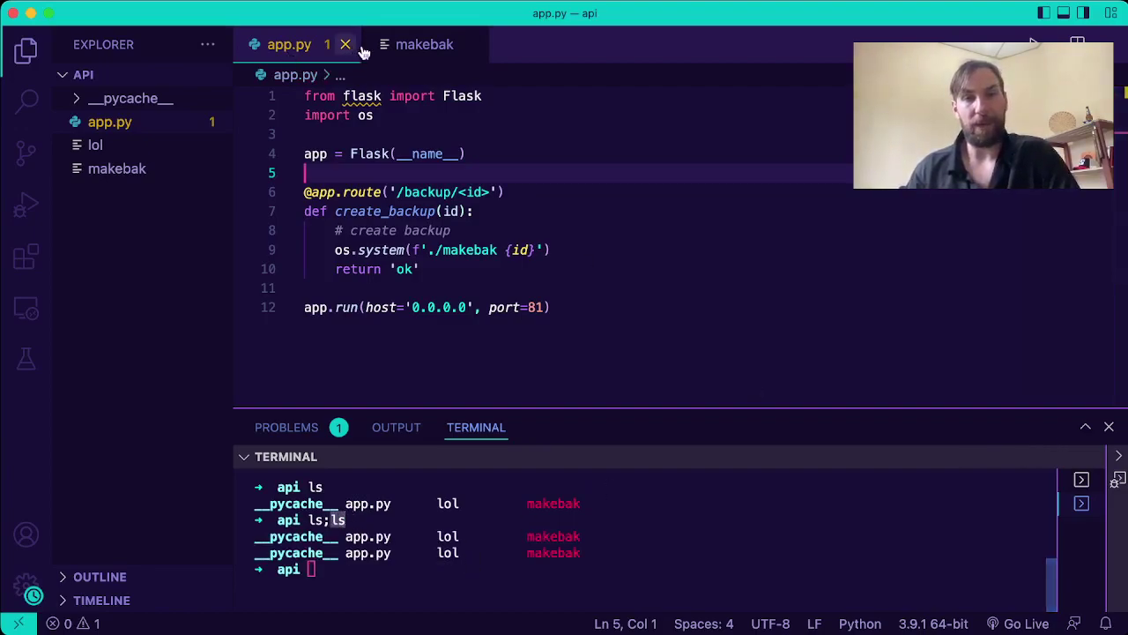
mouse_move(451, 250)
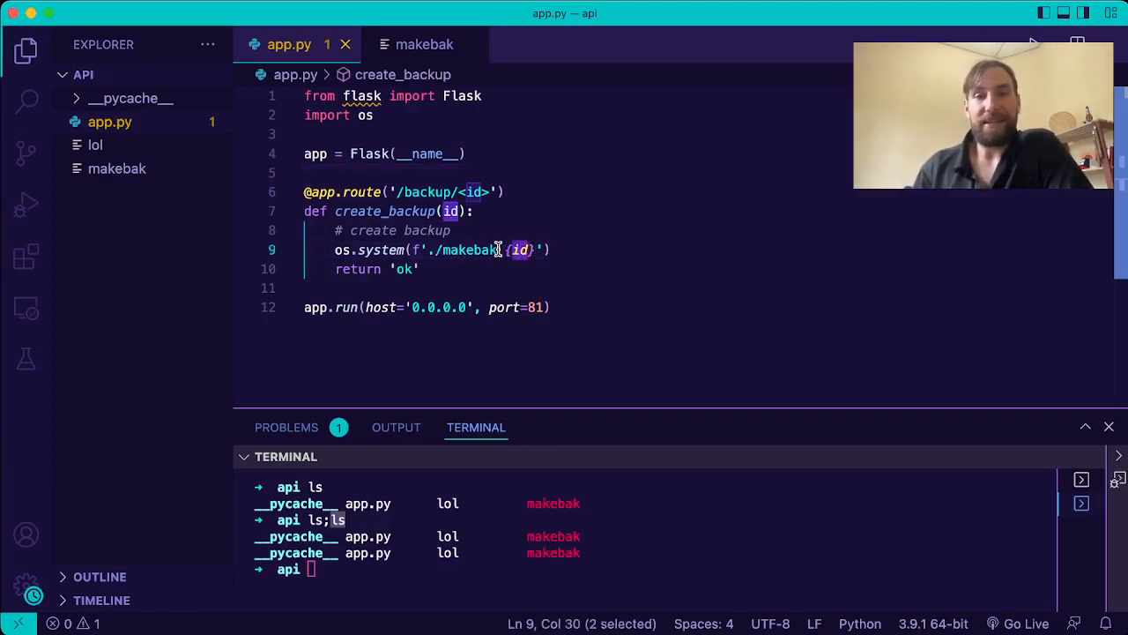
mouse_move(520, 251)
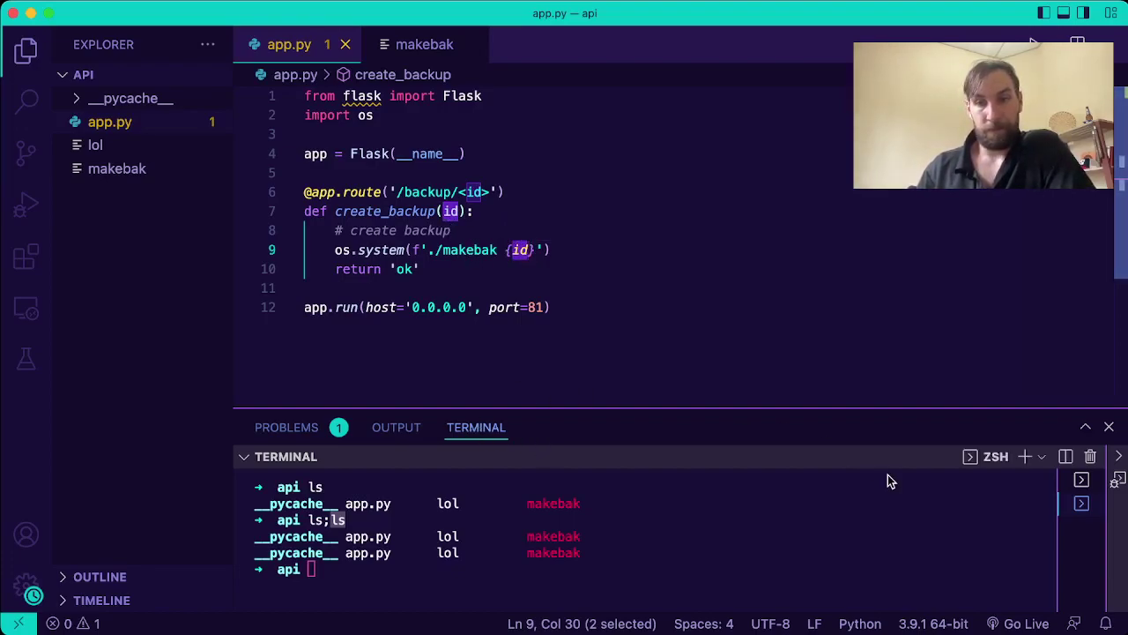
Rerun curl "localhost:5000/backup/9001;touch%20lol", which now returns ok
text(curl "localhost:5000/backup/9001;touch%20lol")
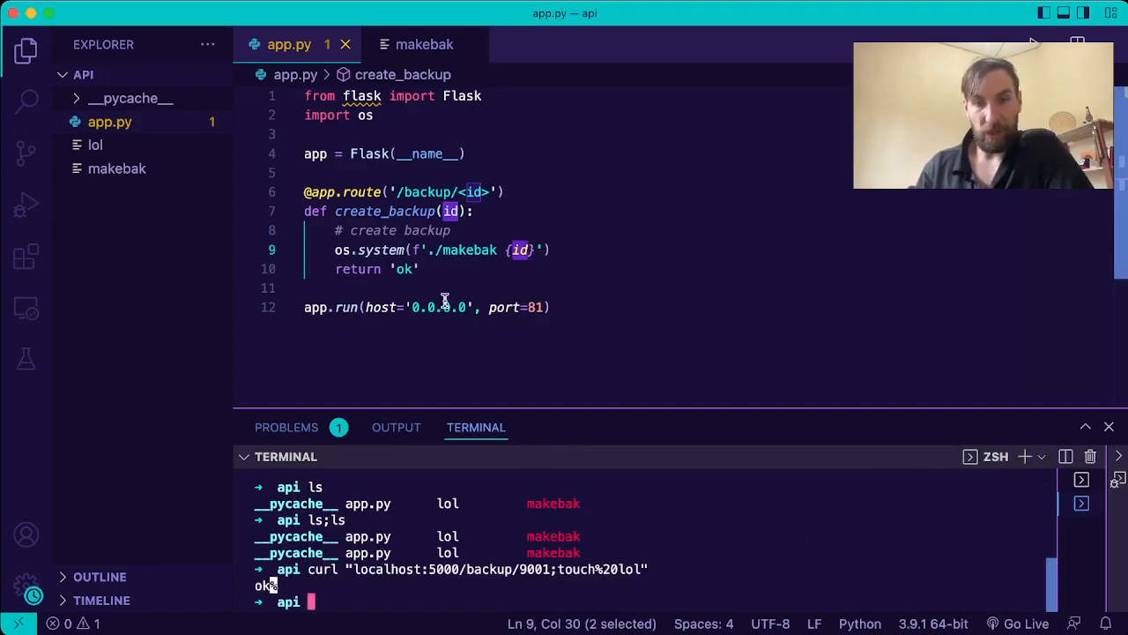
mouse_move(370, 349)
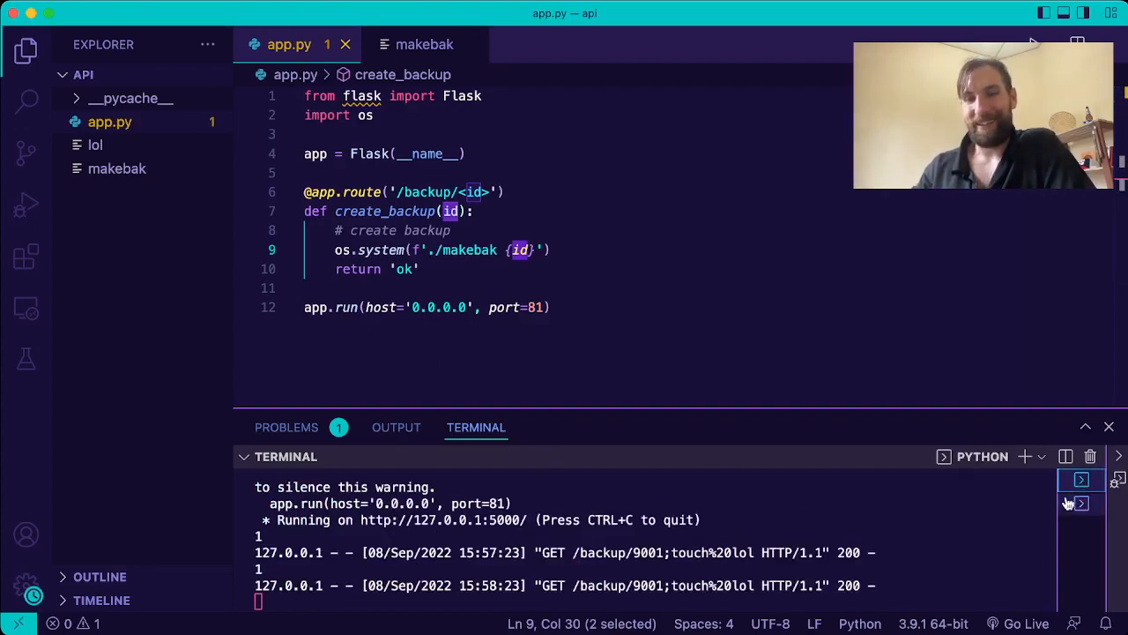
mouse_move(986, 430)
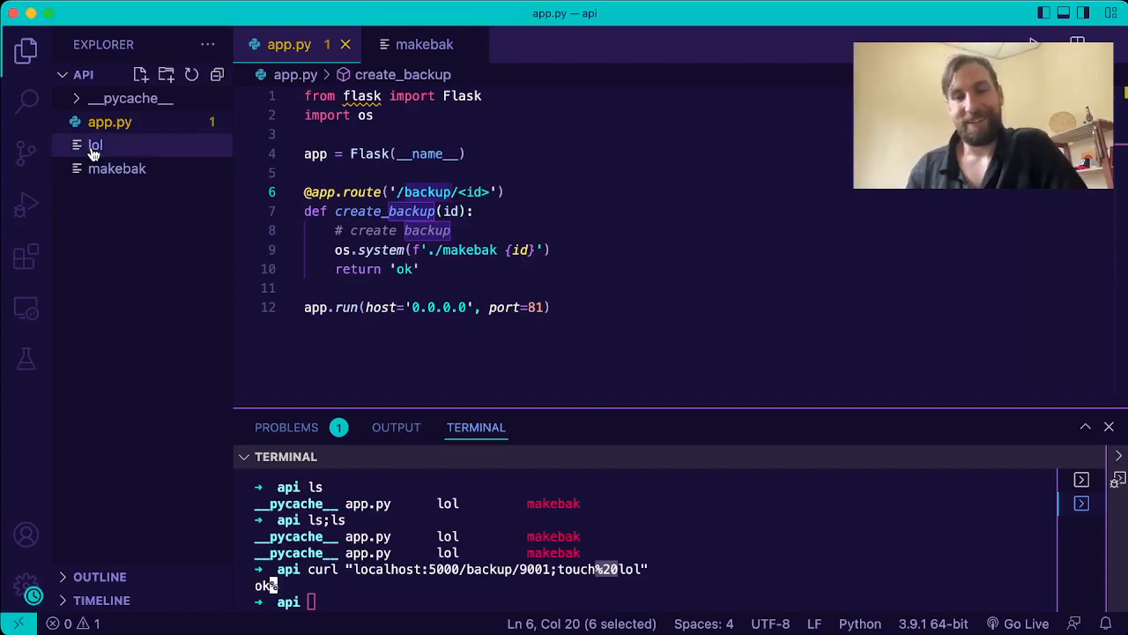
mouse_move(1034, 335)
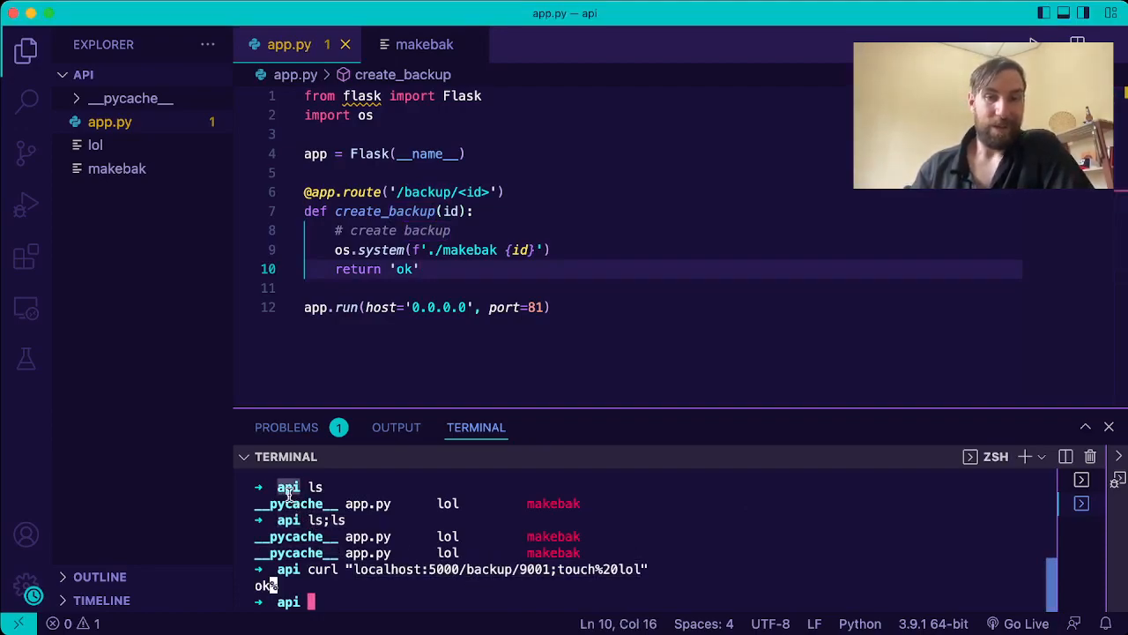
List and cat /etc/passwd and try /etc/shadow, which gives 'No such file'
text(/etca)
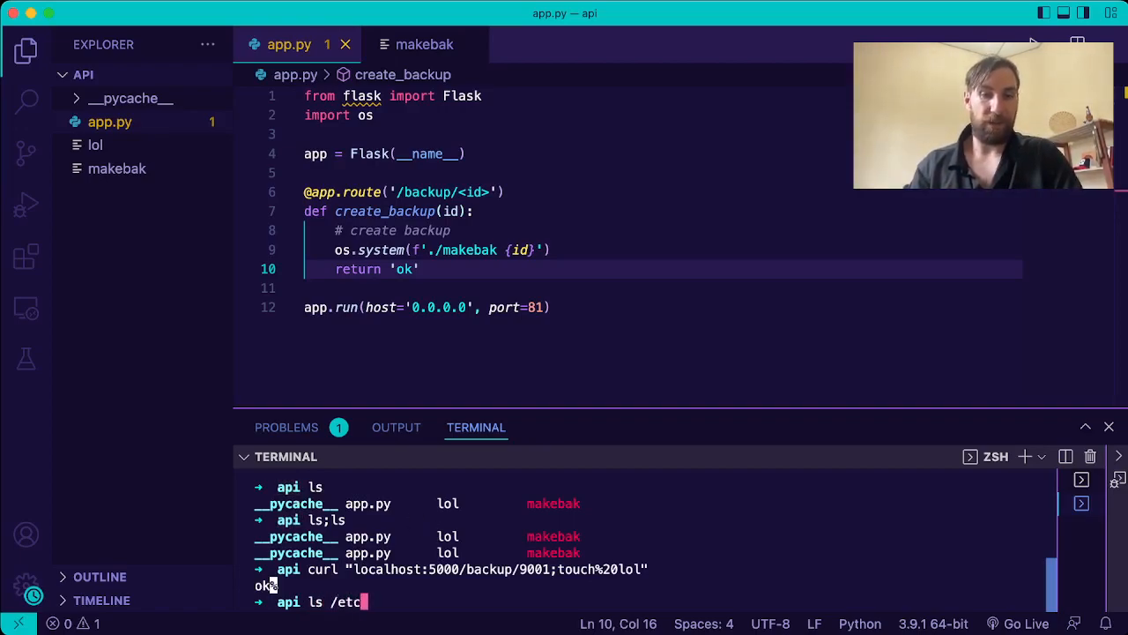
key(Enter)
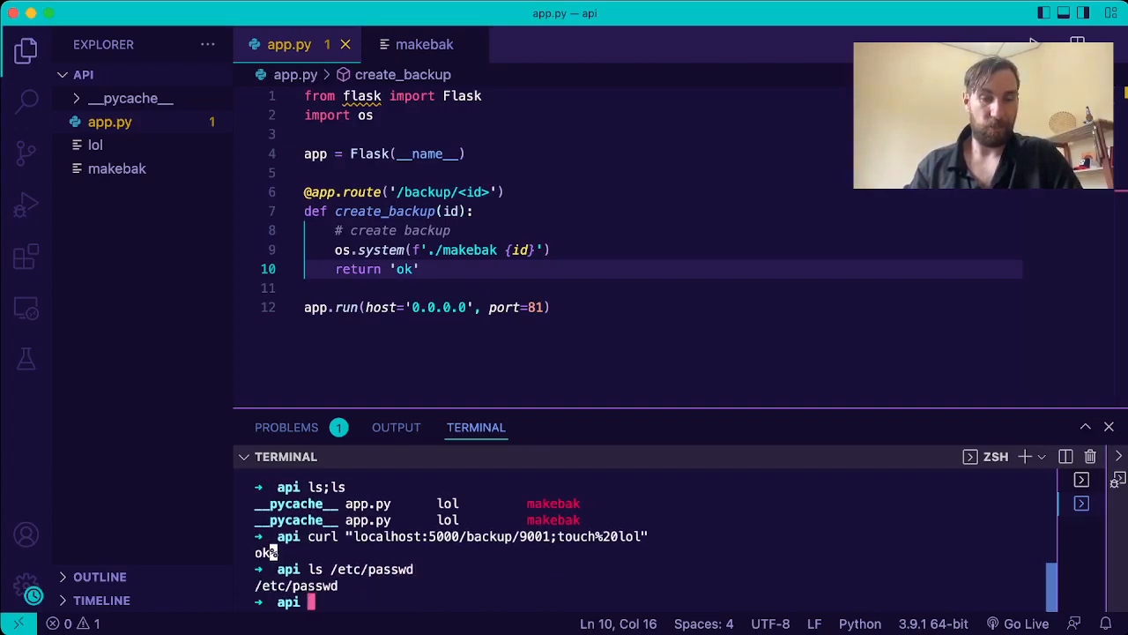
text(ls /etc/passwd)
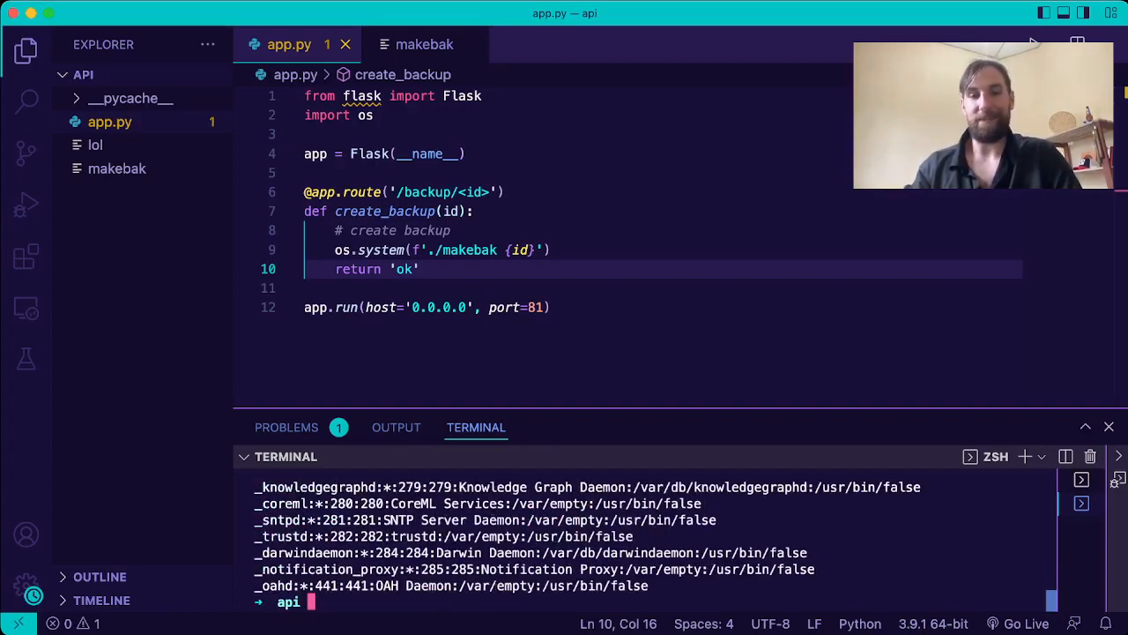
text(cat /etc/shadow)
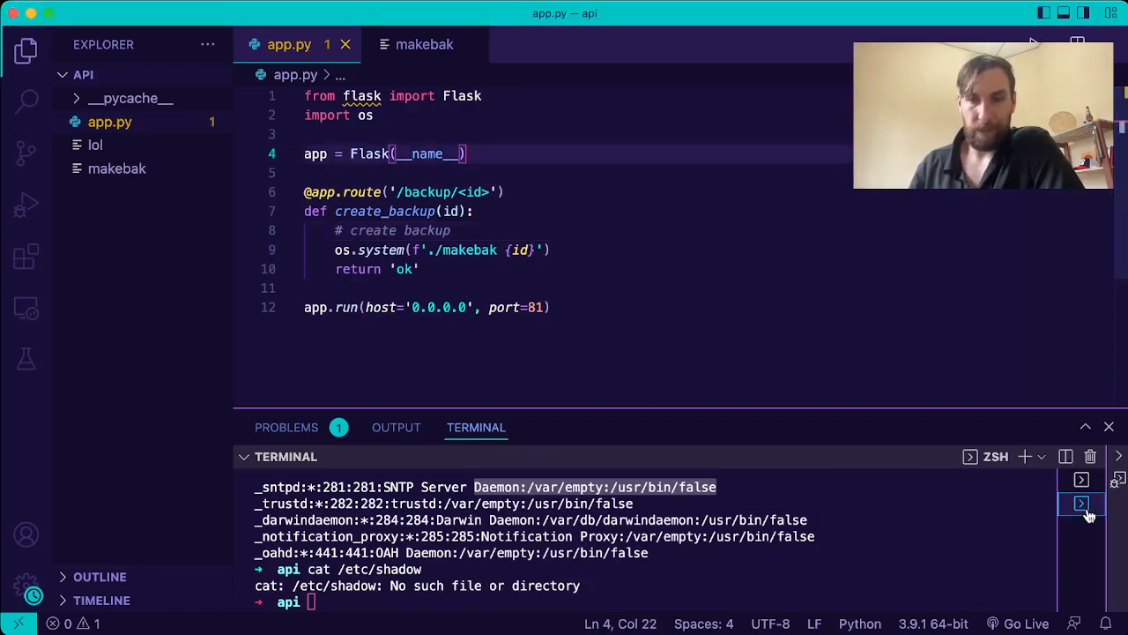
text(ls /etc/passwd)
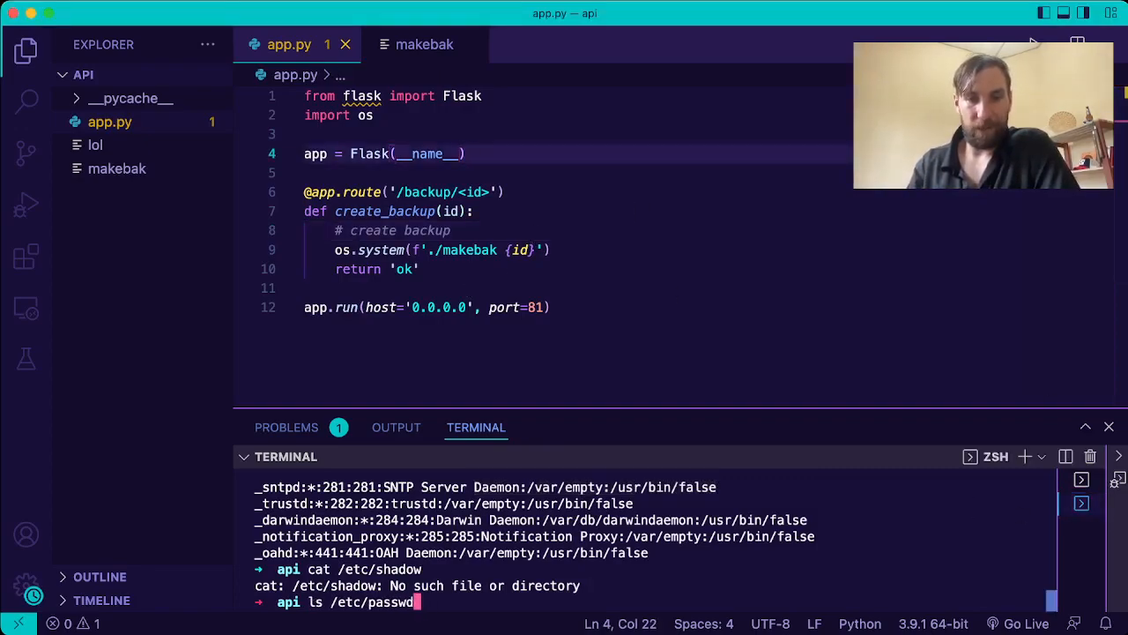
Retype the injected curl and select the id inside the makebak command string
text(curl "localhost:5000/backup/9001;touch%)
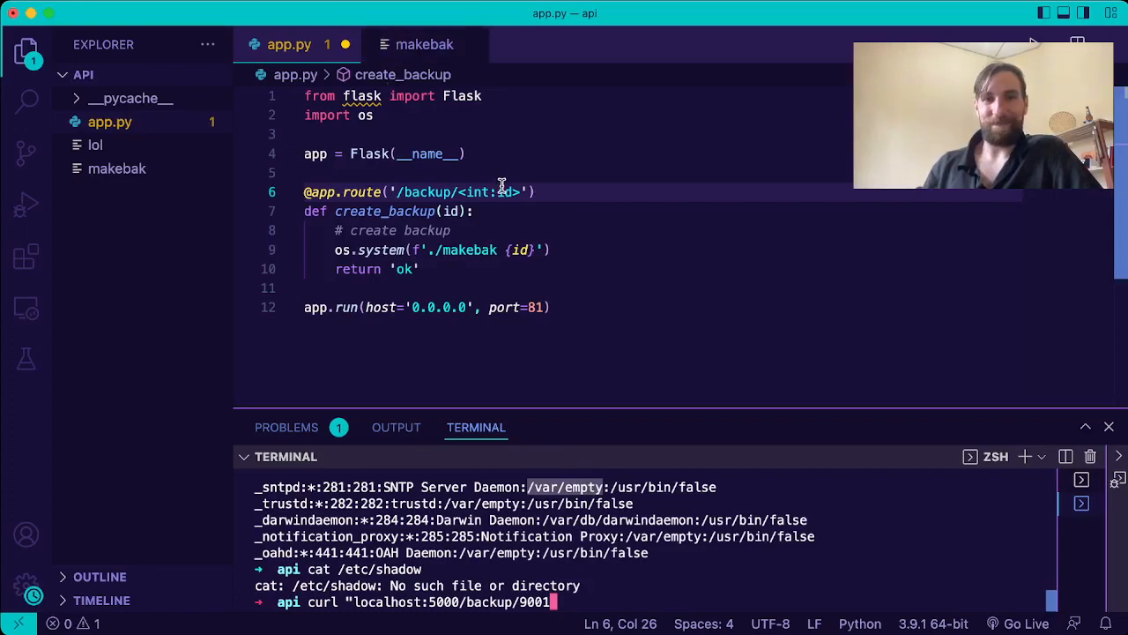
mouse_move(511, 255)
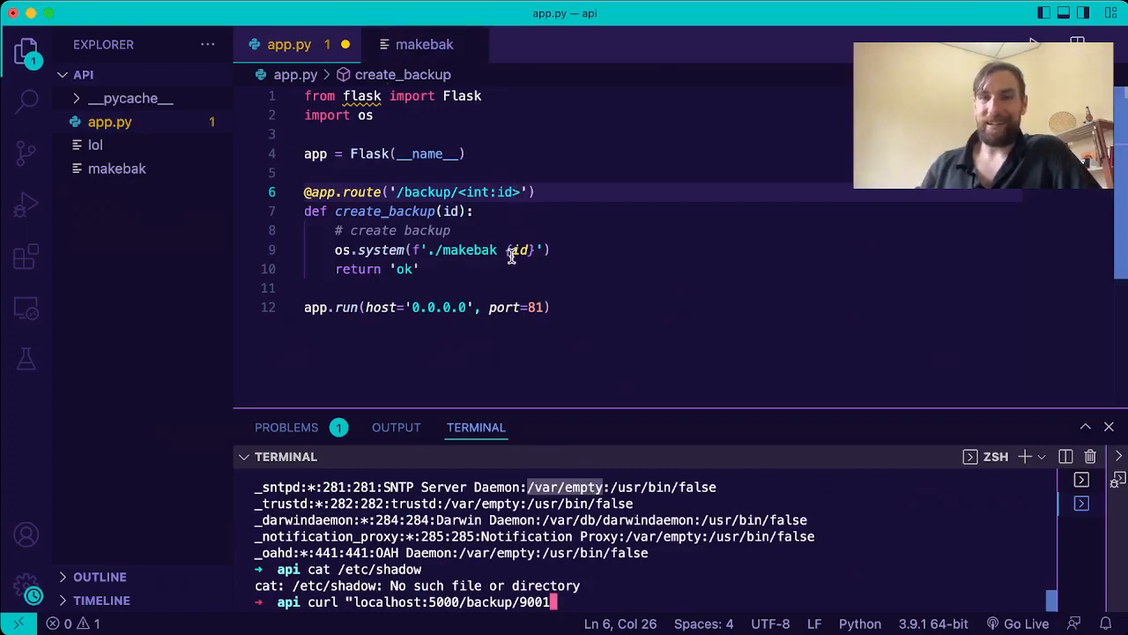
double_click(520, 250)
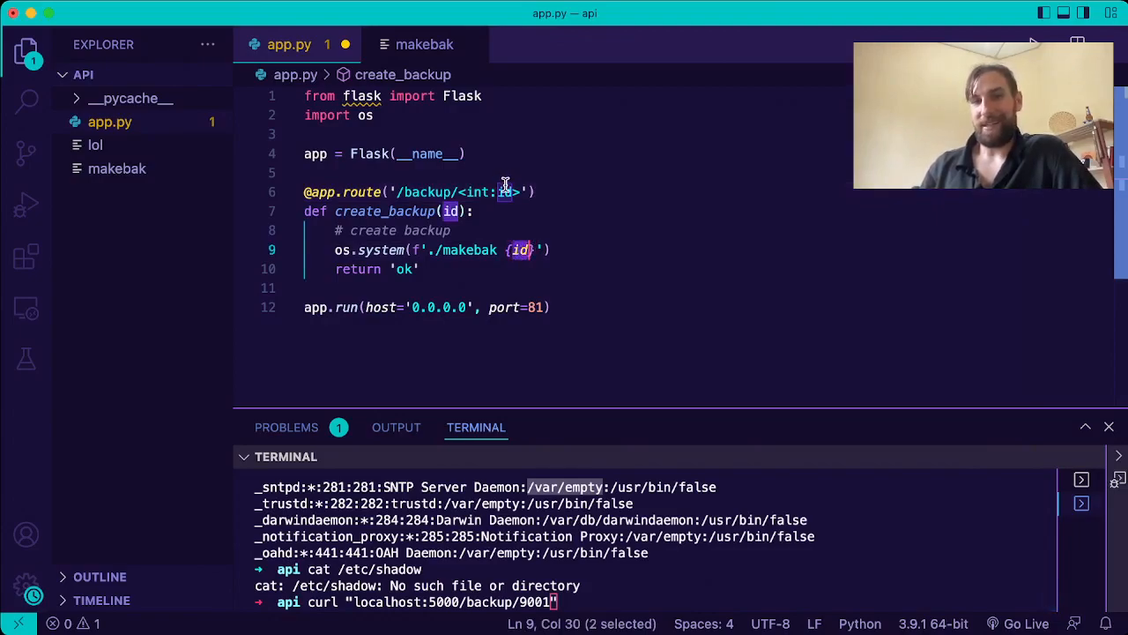
mouse_move(532, 247)
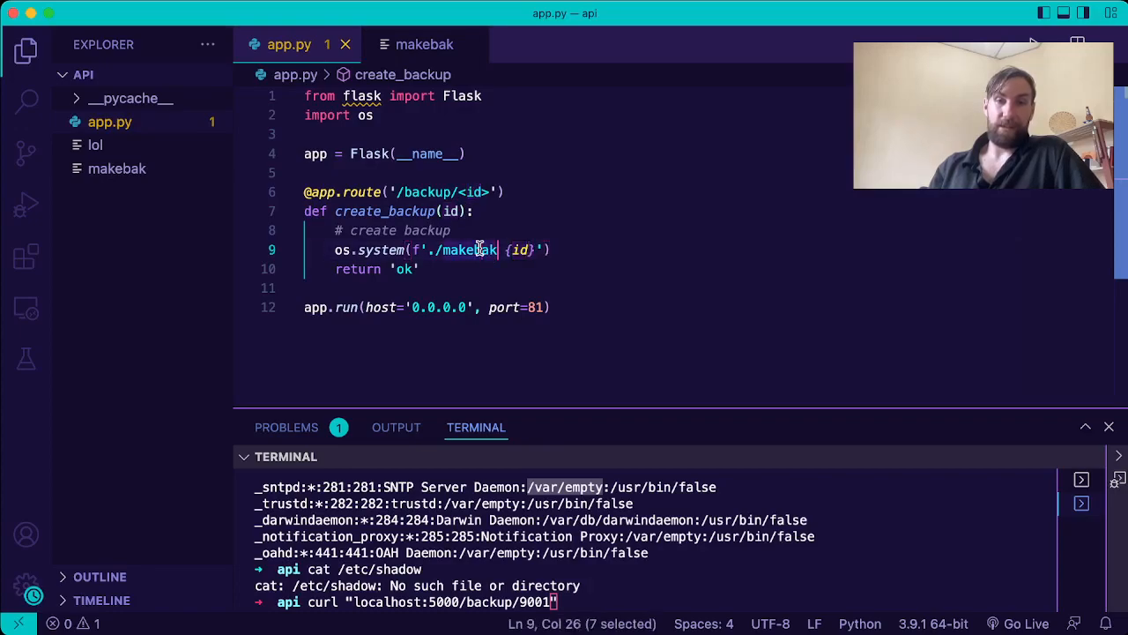
Replace os.system with subprocess.run(["./makebak", id]) and import subprocess
double_click(380, 250)
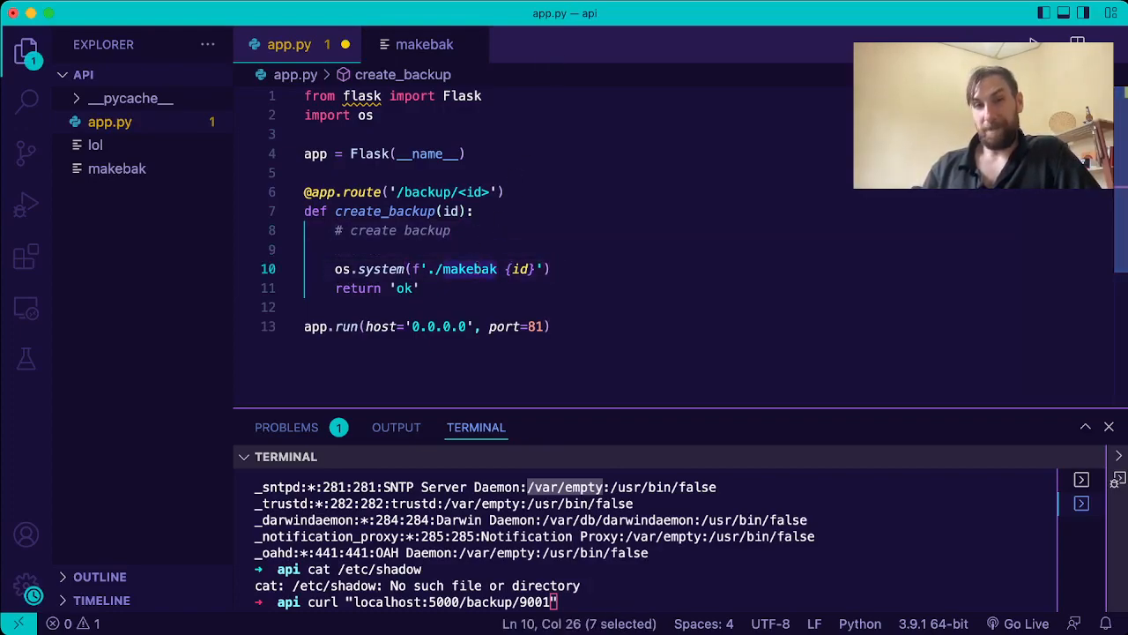
scroll(down, 3)
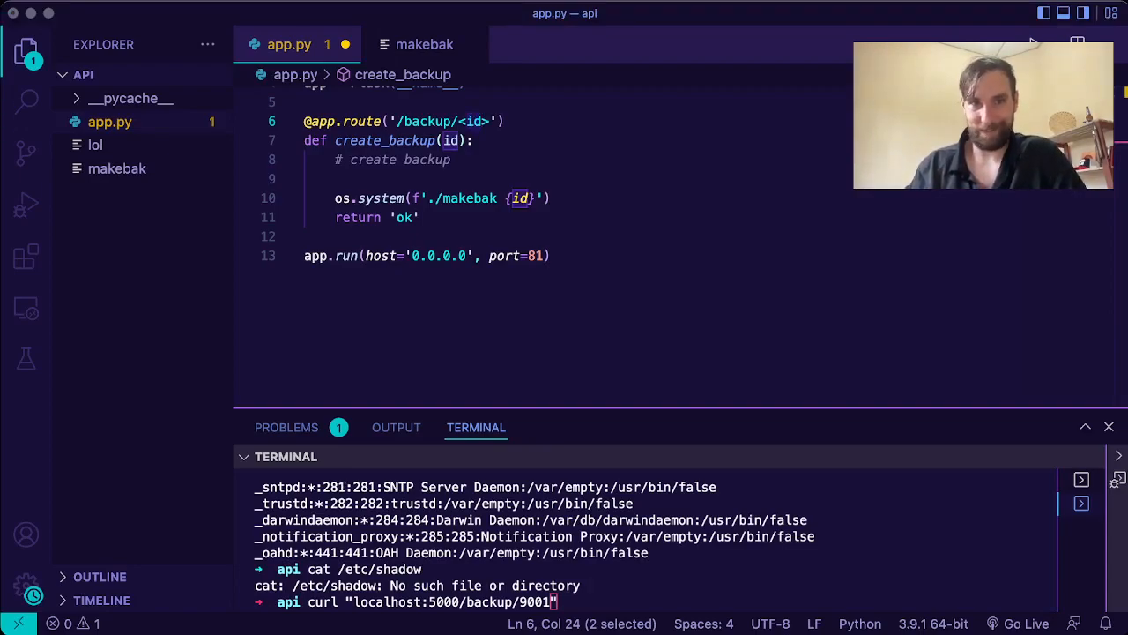
mouse_move(323, 176)
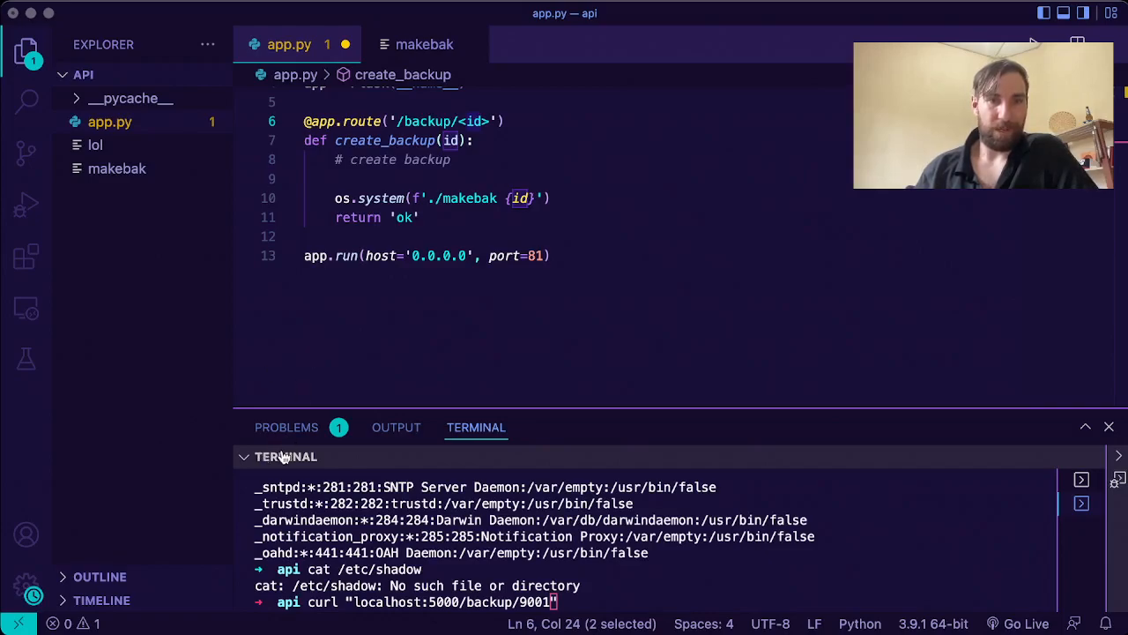
mouse_move(335, 353)
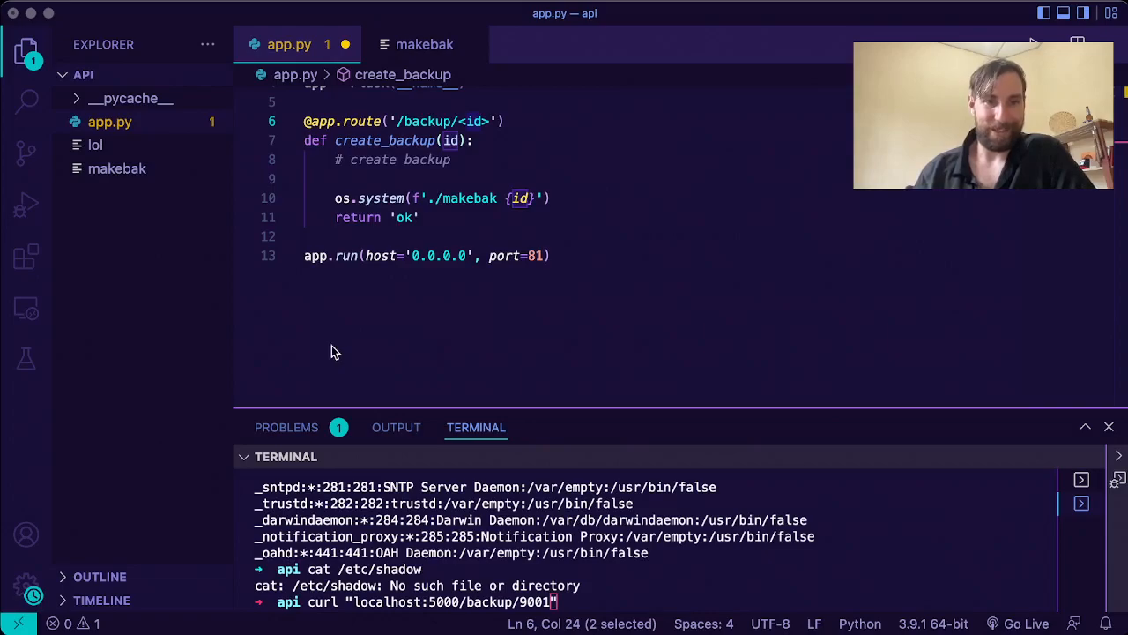
mouse_move(293, 241)
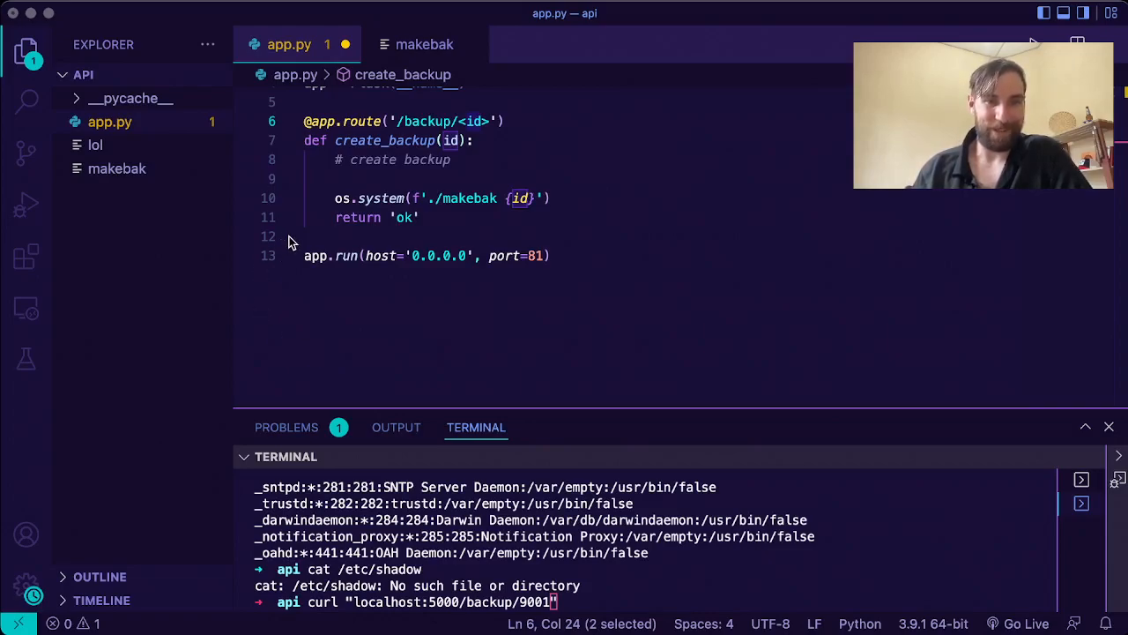
mouse_move(441, 384)
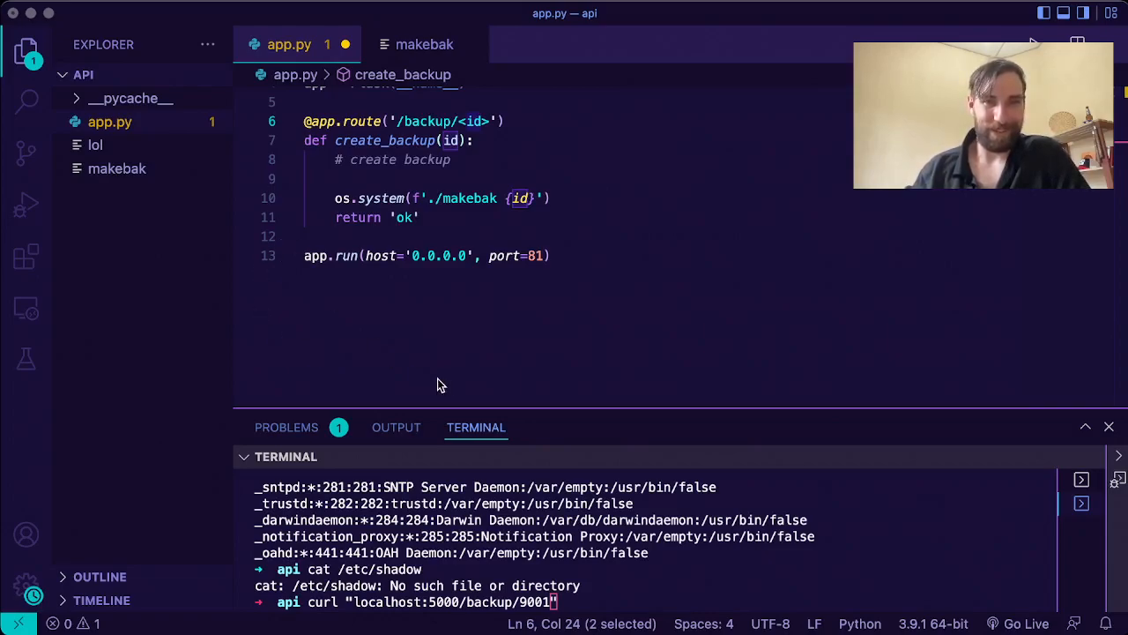
mouse_move(483, 351)
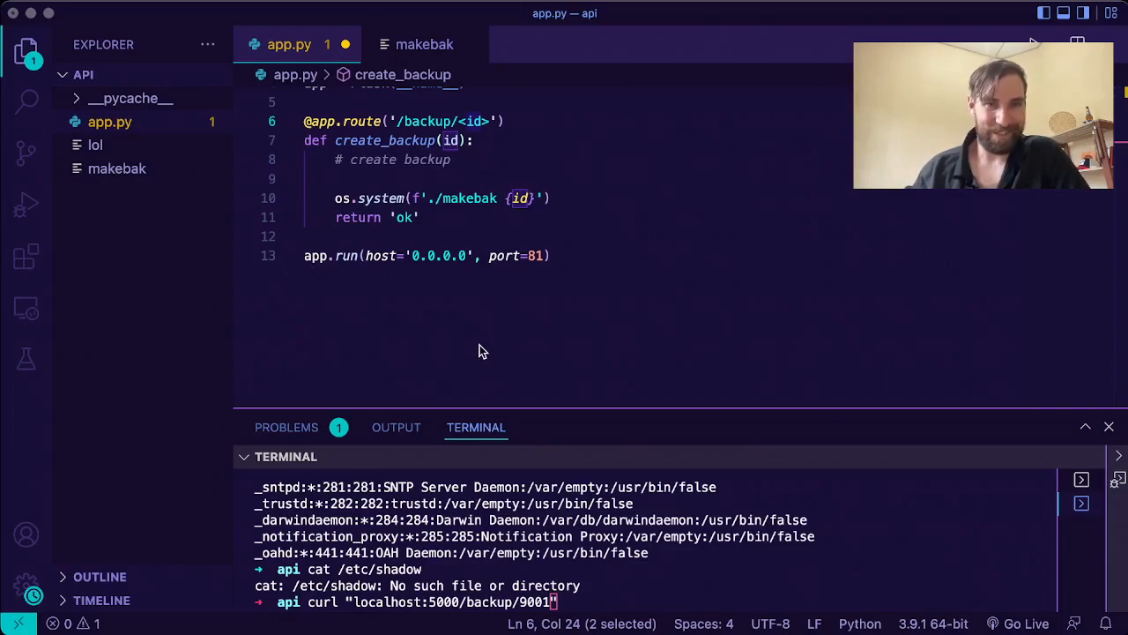
mouse_move(480, 345)
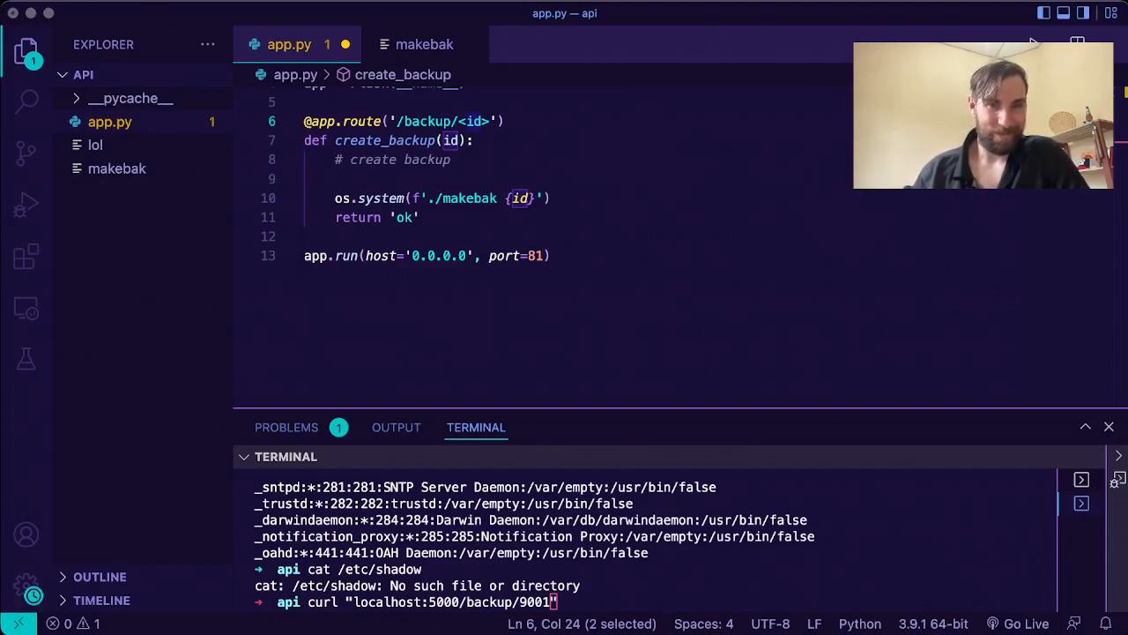
mouse_move(287, 395)
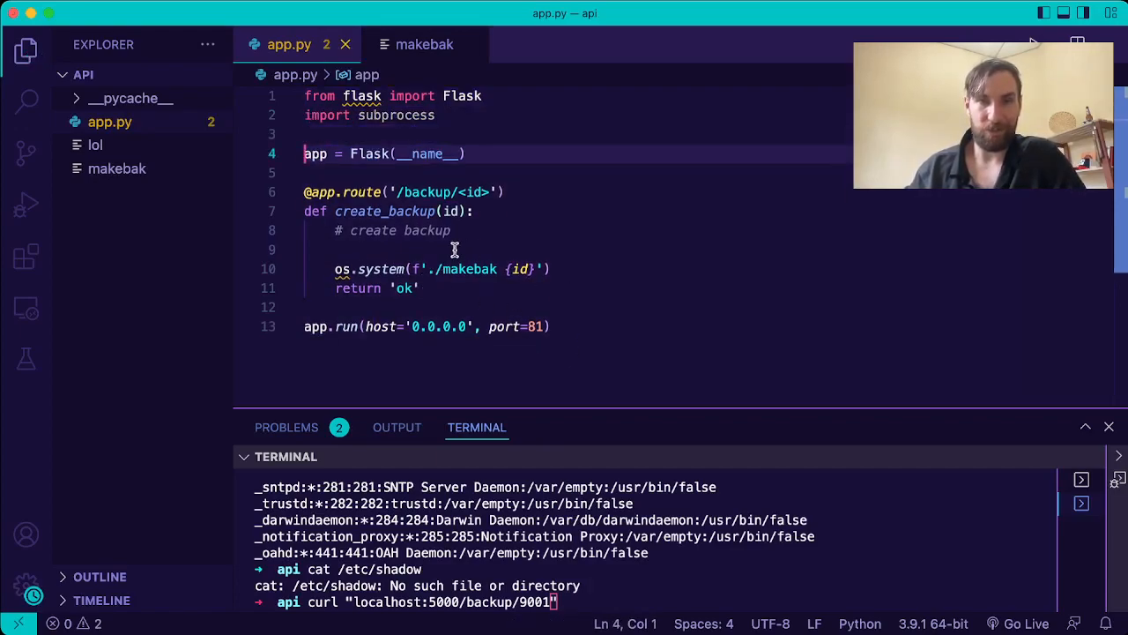
text(subprocess.run(["ls", "-l"]))
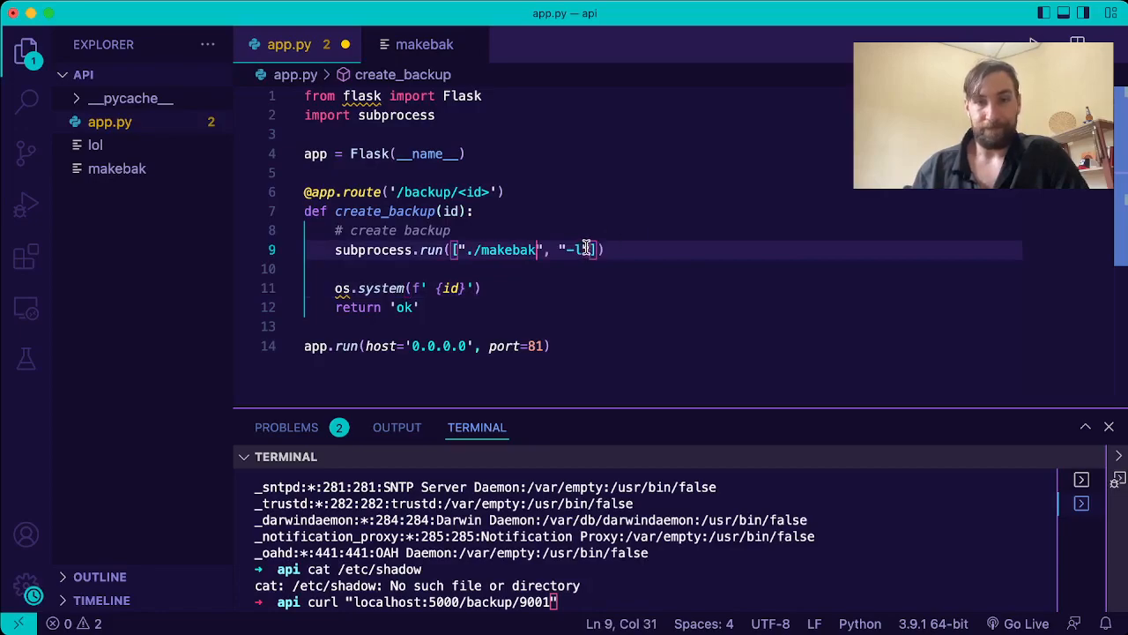
text(id)
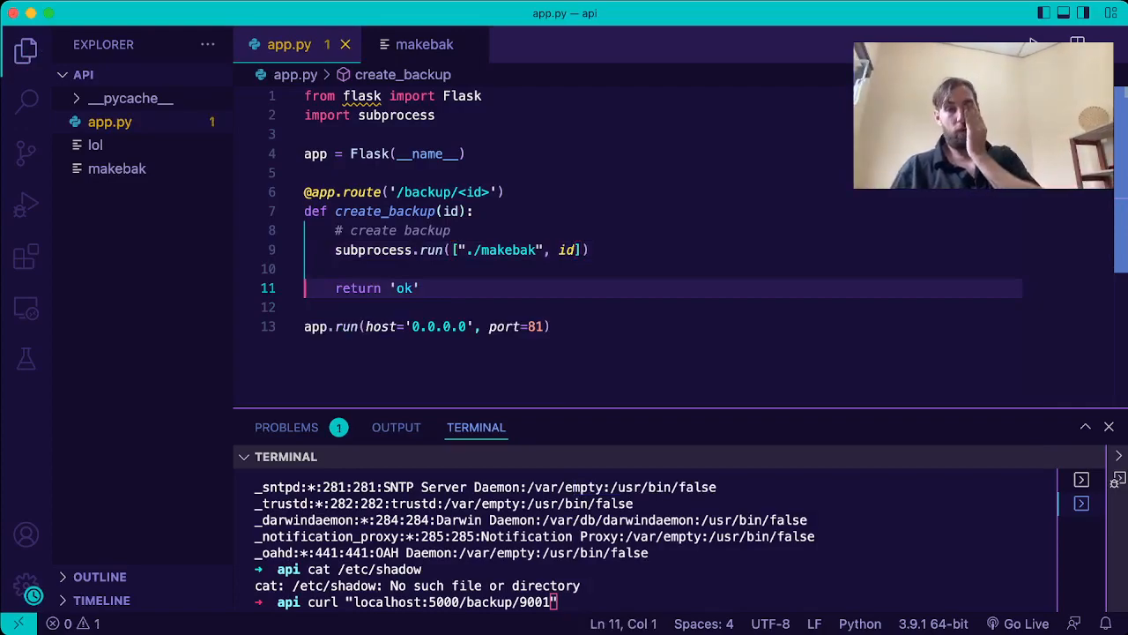
mouse_move(510, 250)
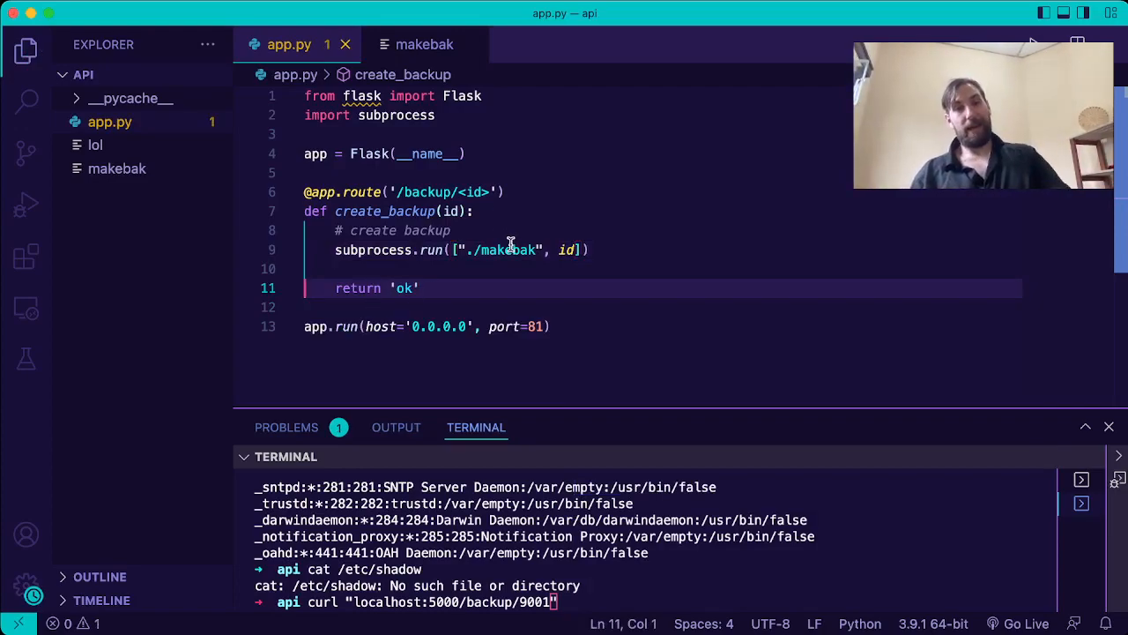
double_click(565, 250)
text(;touch%20)
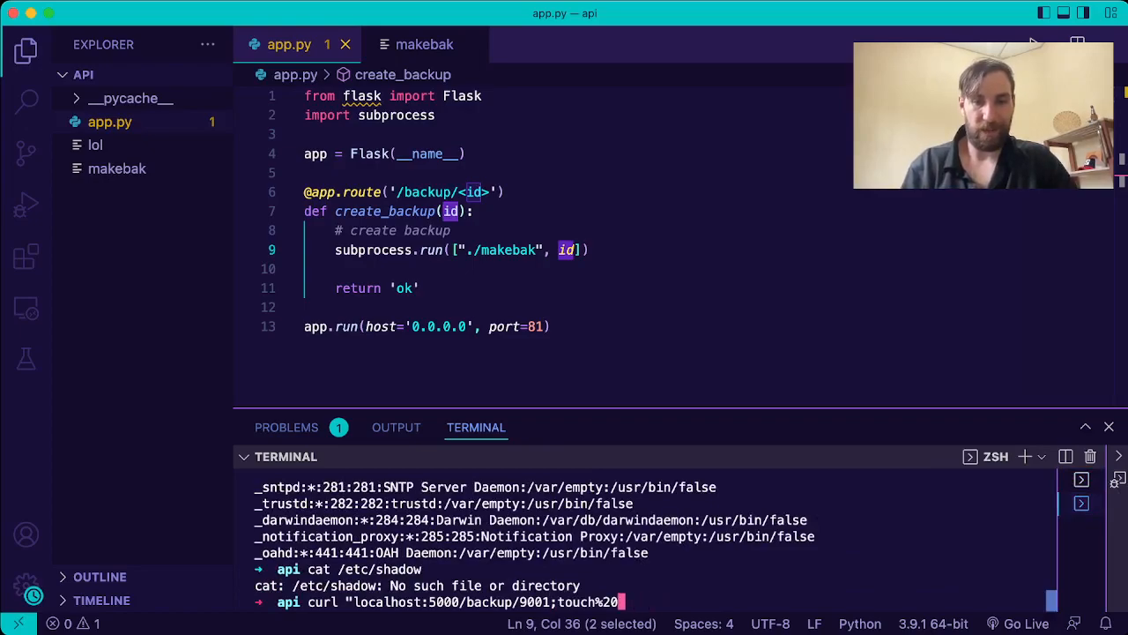
Resend the curl with ';touch%20still' and read the 'Exec format error: ./makebak' traceback
text(still)
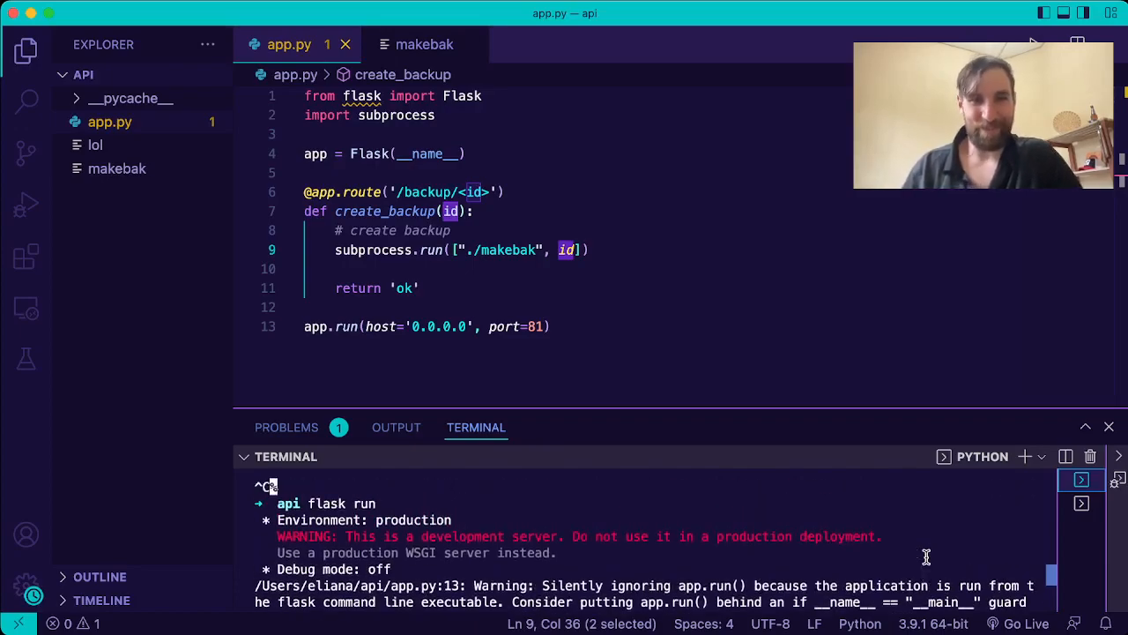
scroll(down, 3)
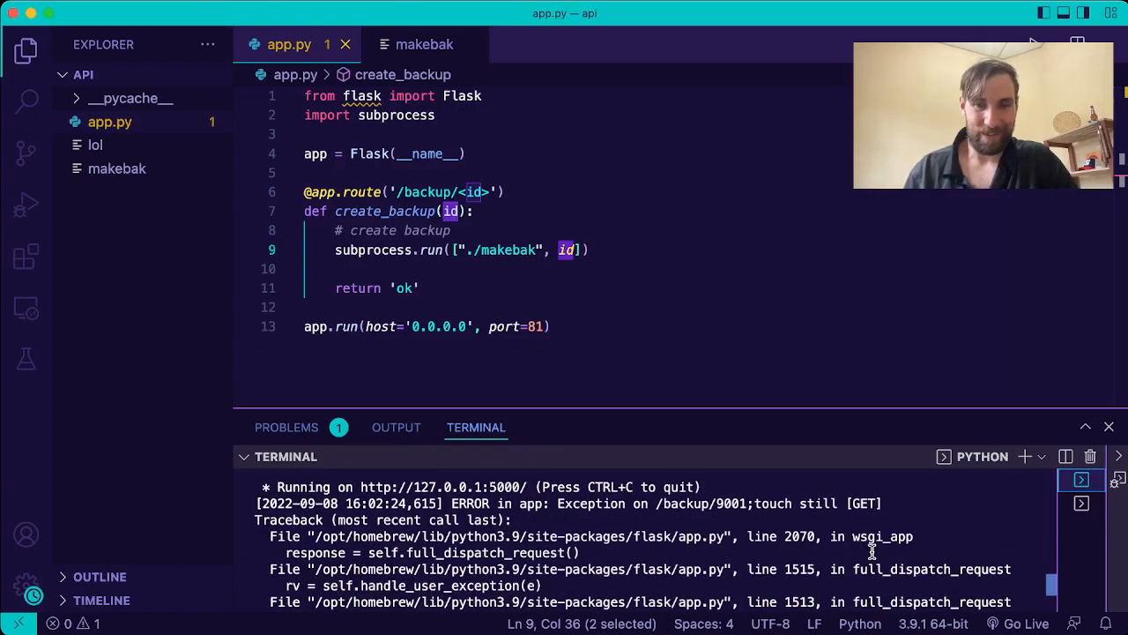
mouse_move(719, 529)
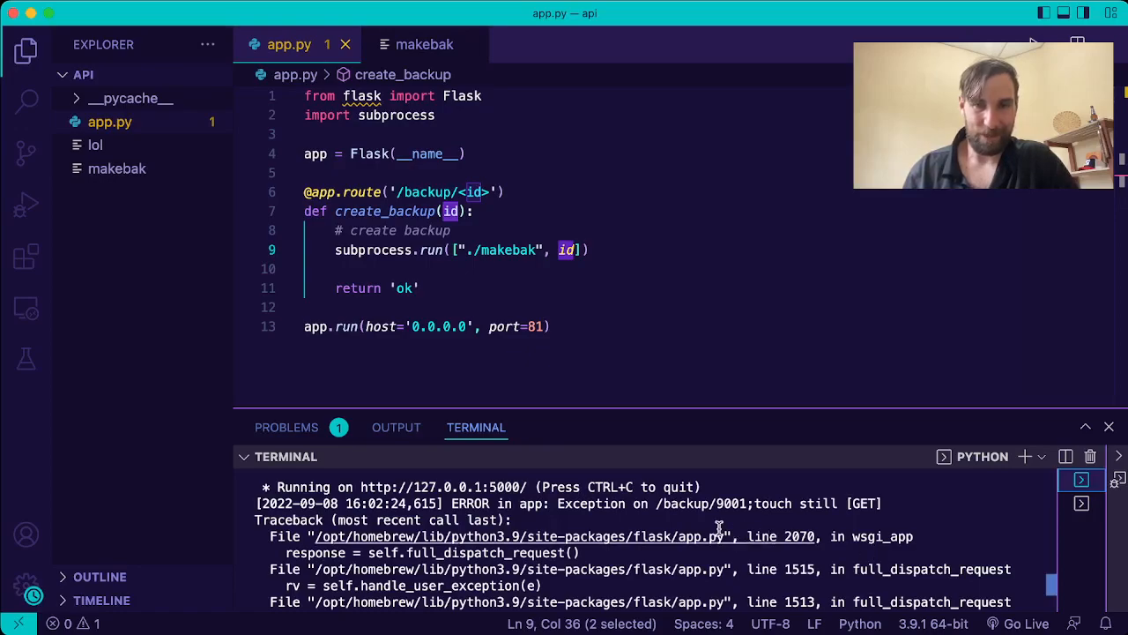
mouse_move(720, 531)
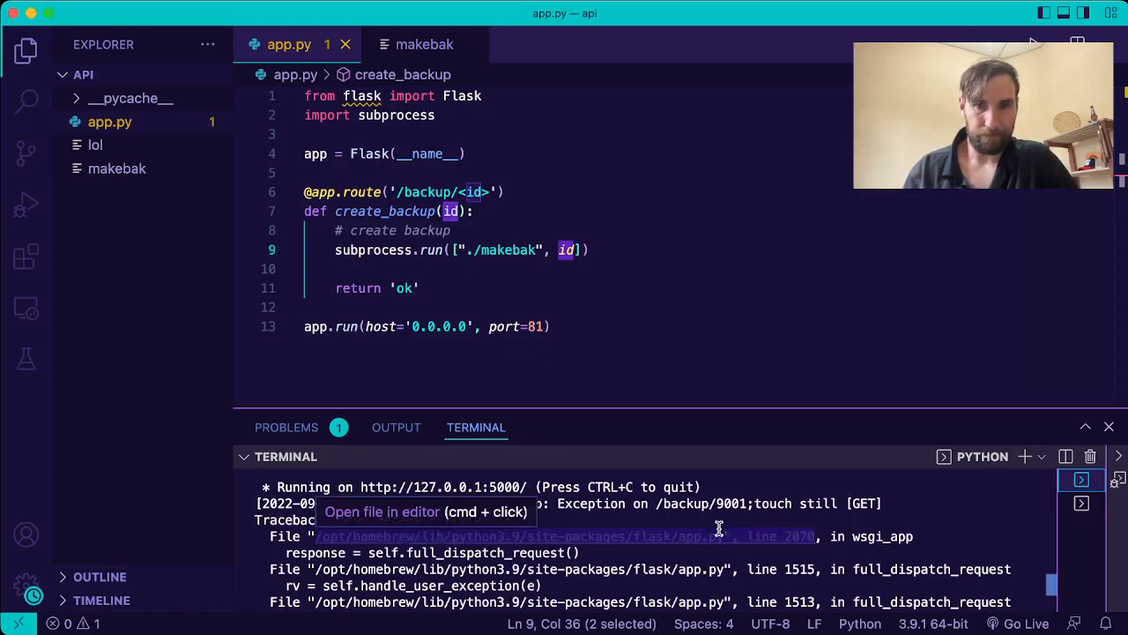
scroll(down, 3)
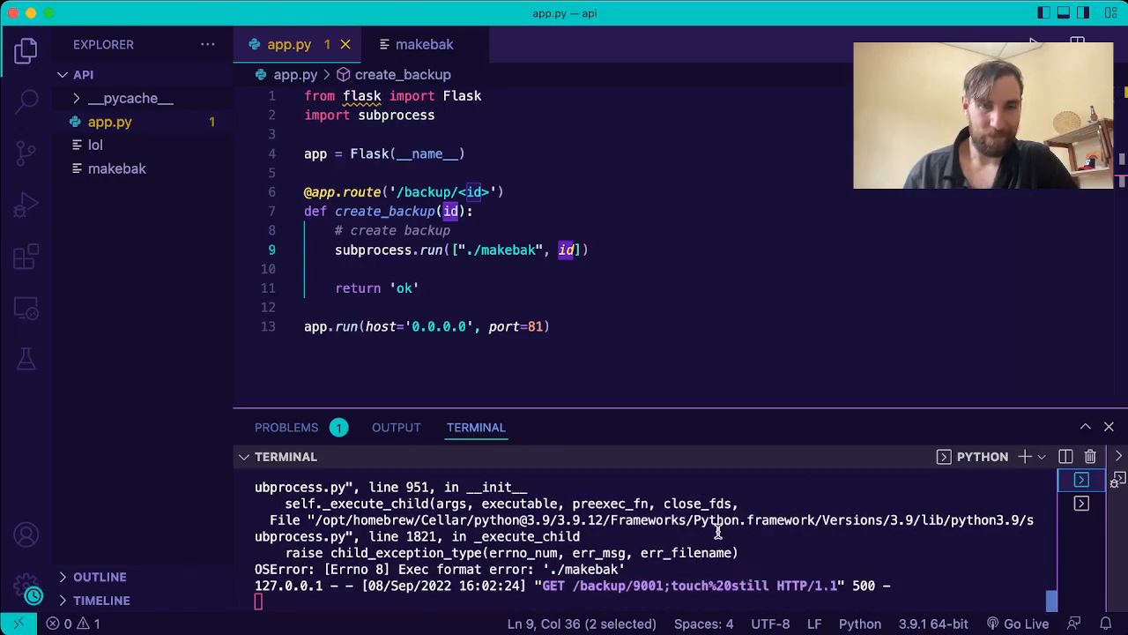
mouse_move(560, 570)
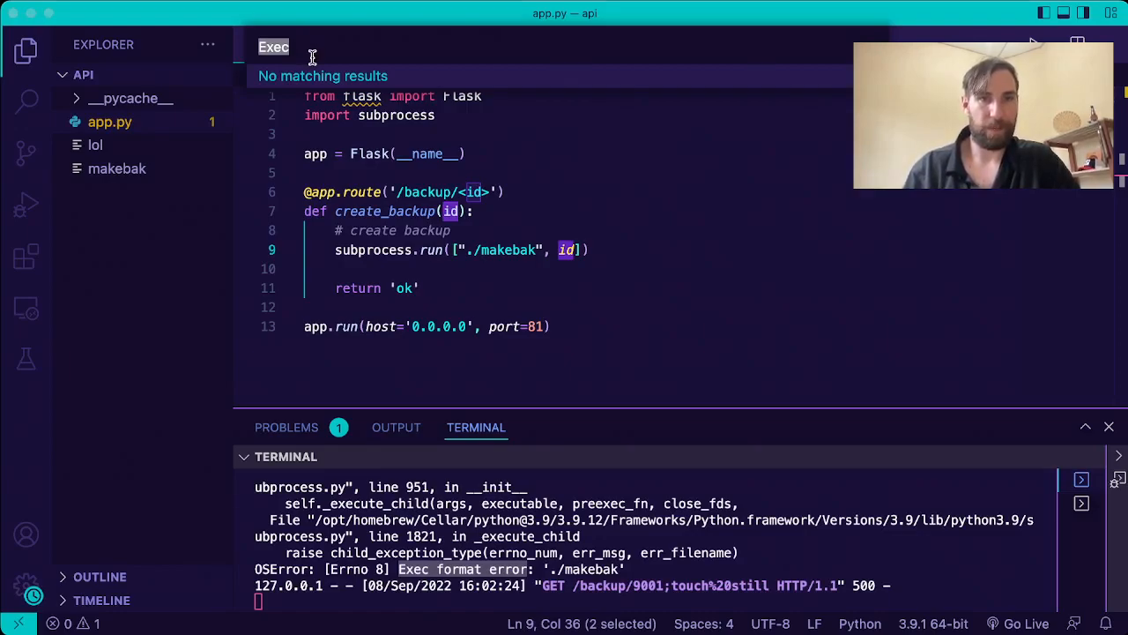
mouse_move(342, 205)
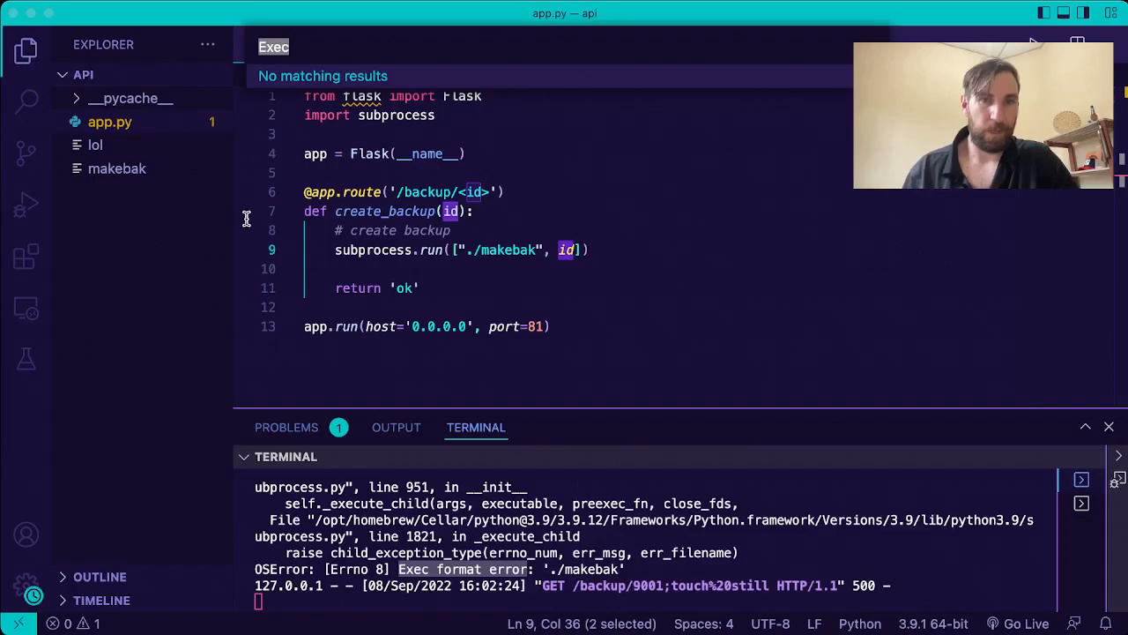
mouse_move(409, 240)
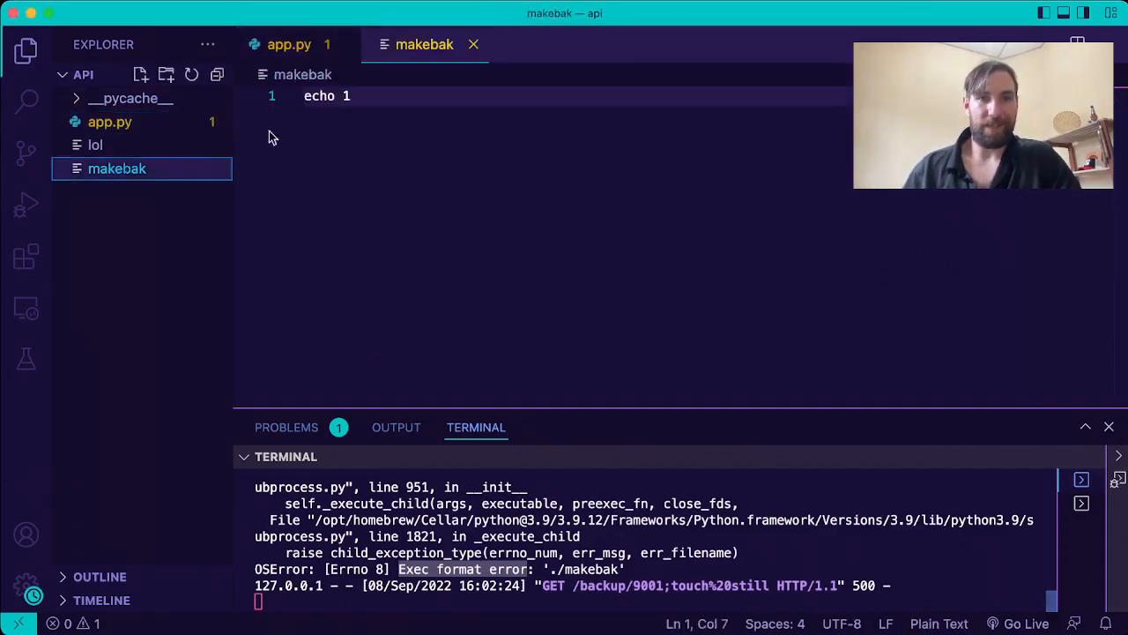
Add a #!/bin/sh shebang as the first line of the makebak script and save it
click(309, 96)
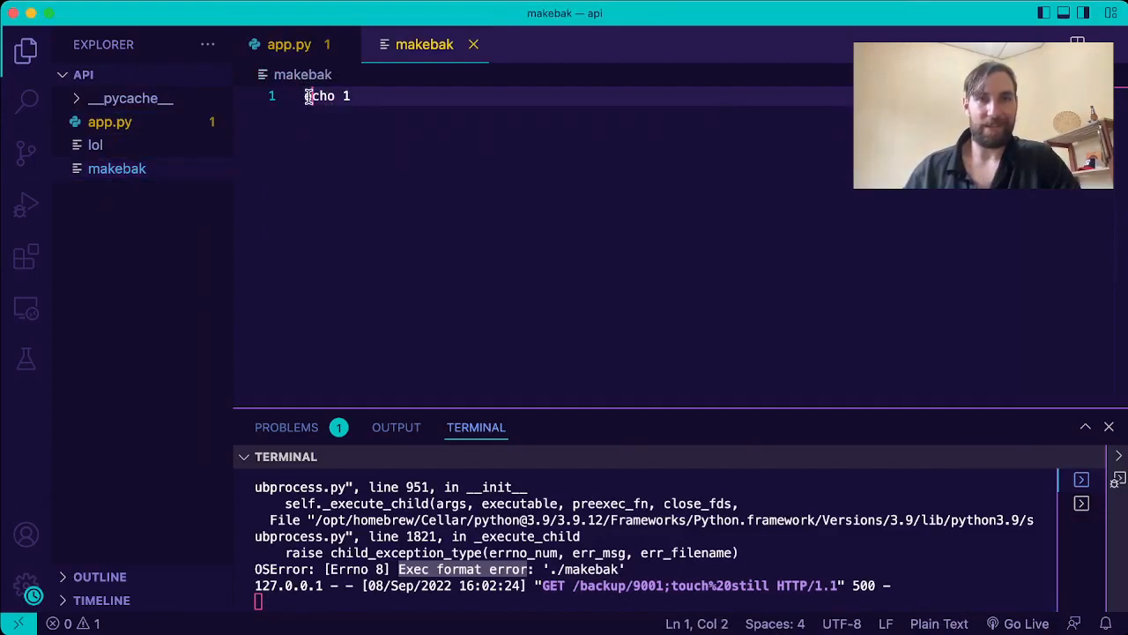
text(#!/bin/sh)
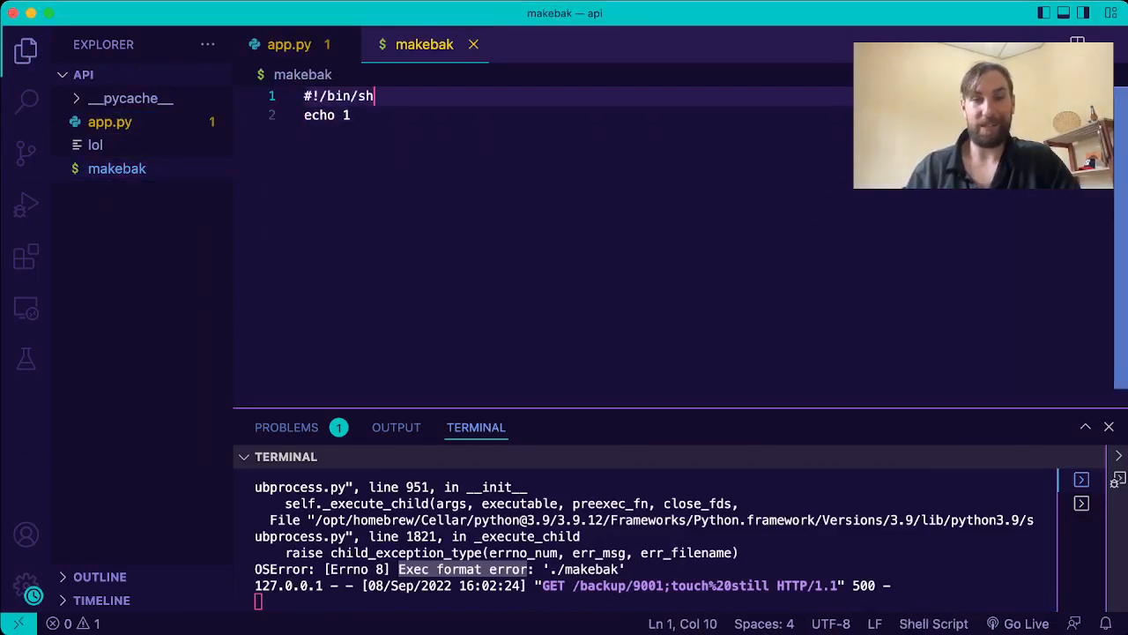
key(ctrl+c)
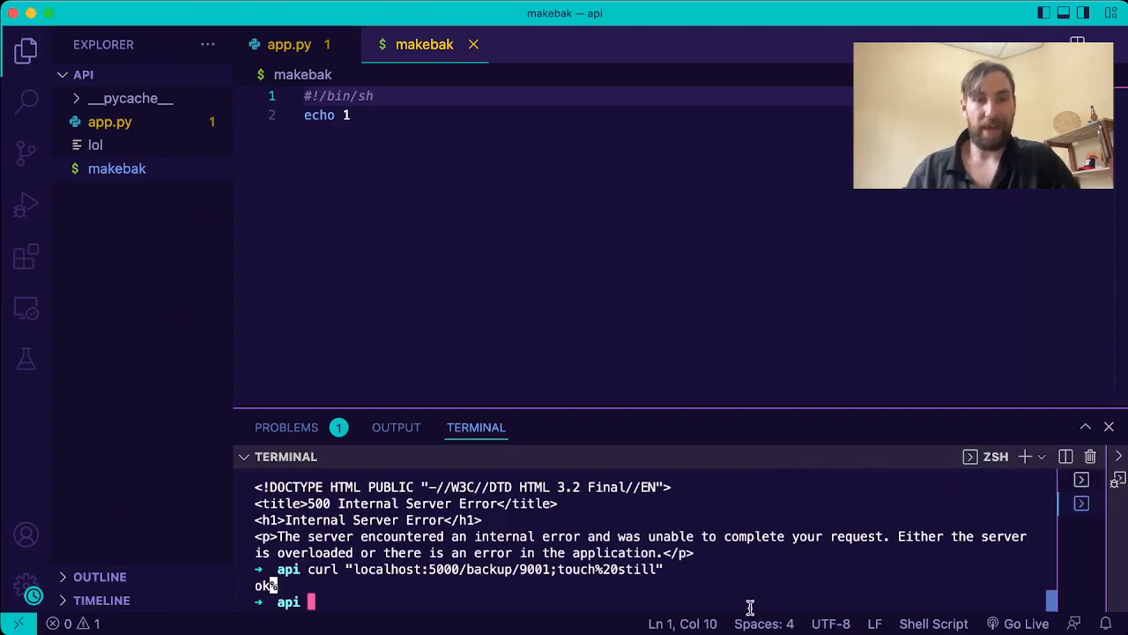
Rerun the injected curl request, which now returns ok, and review app.py and makebak
click(1081, 479)
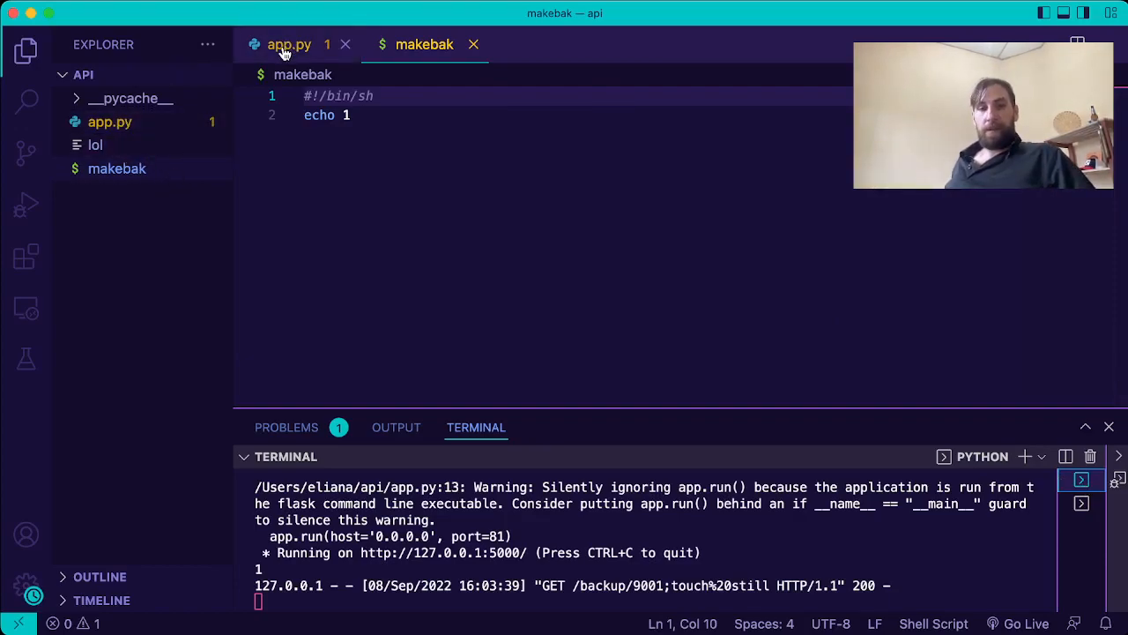
mouse_move(283, 60)
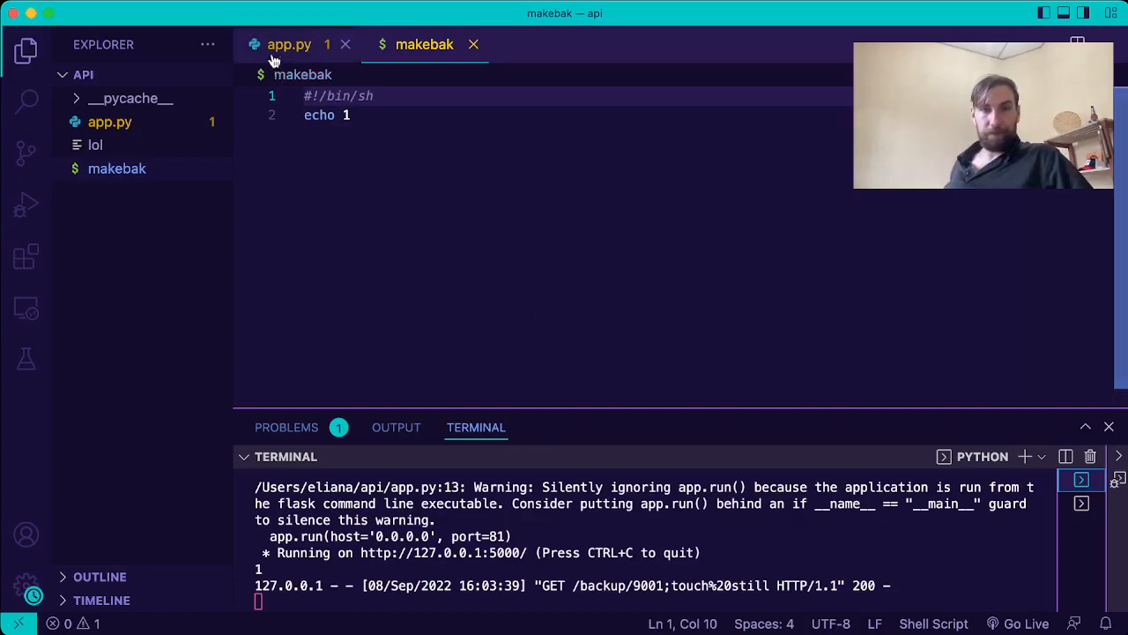
click(289, 44)
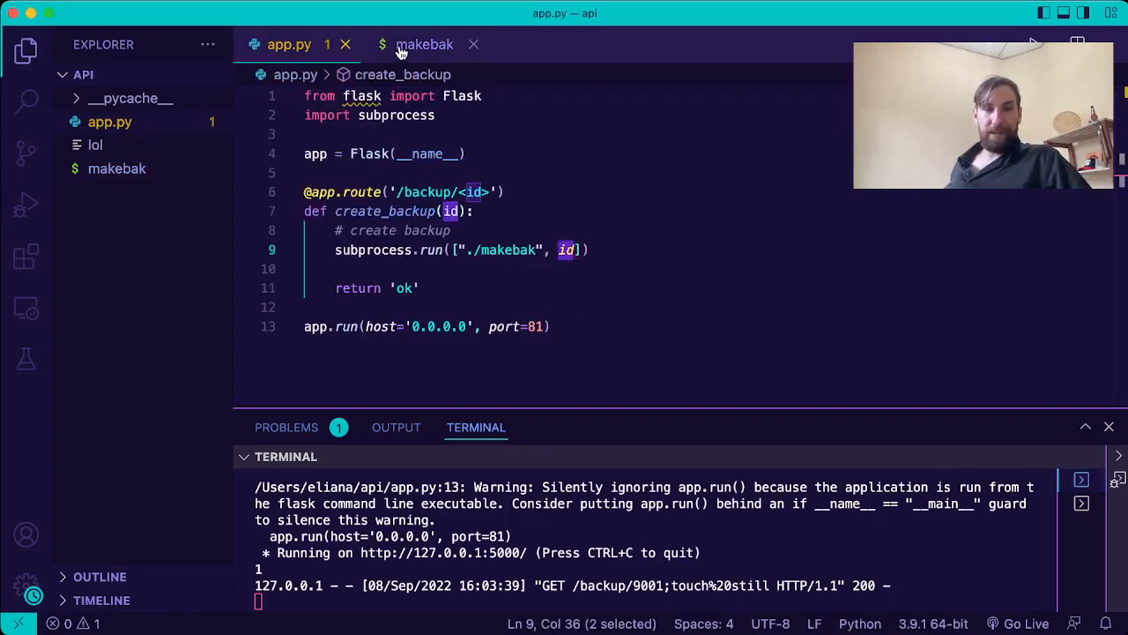
click(117, 169)
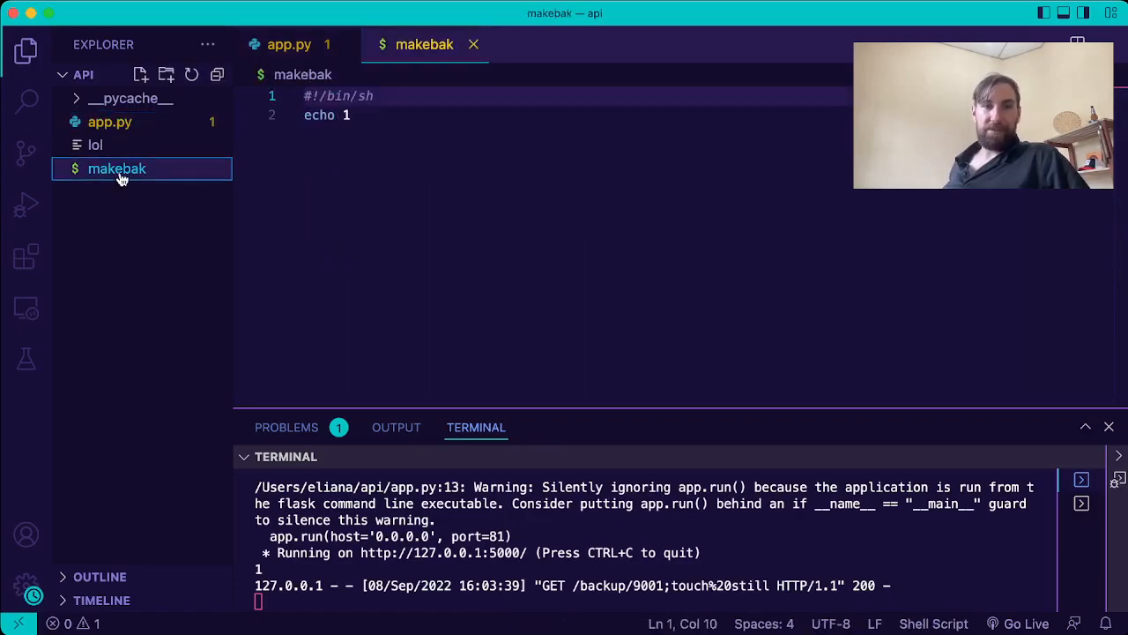
click(294, 44)
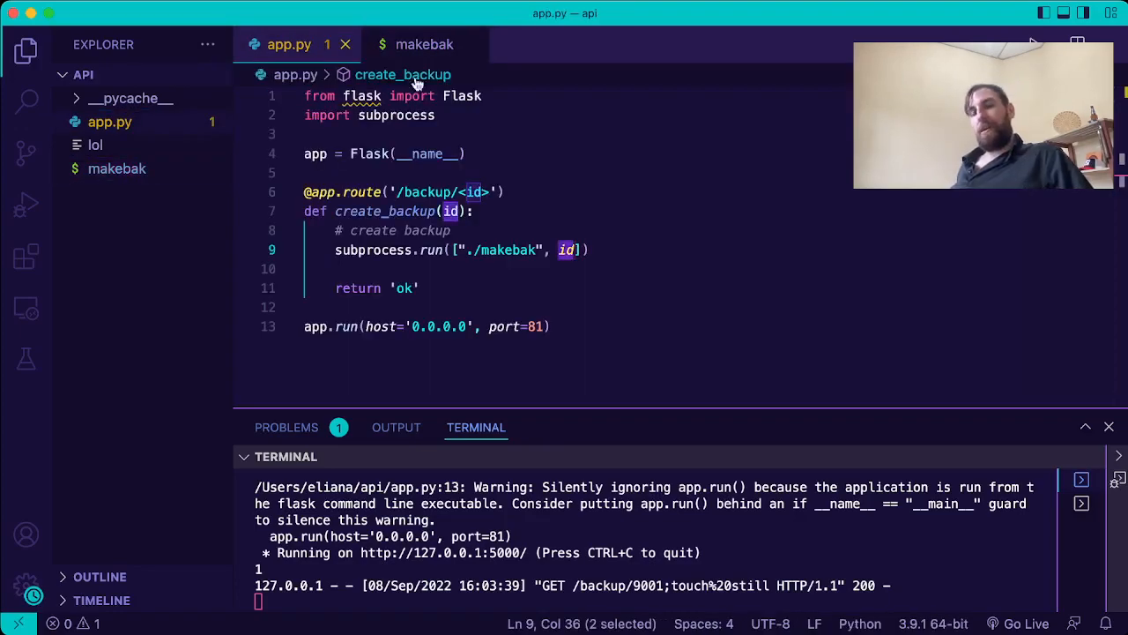